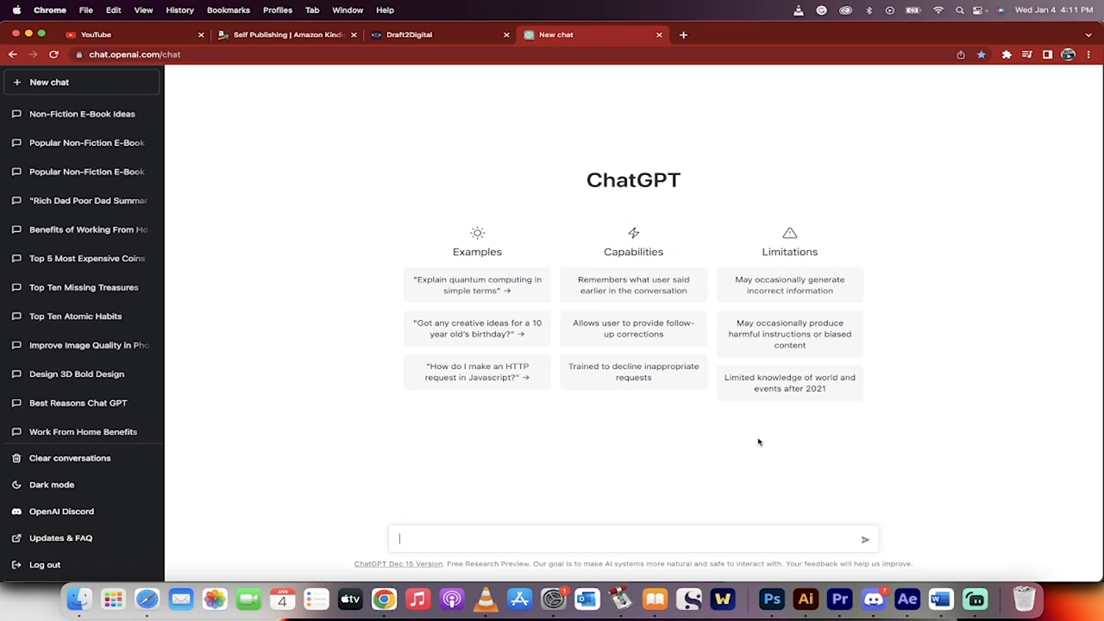
mouse_move(286, 93)
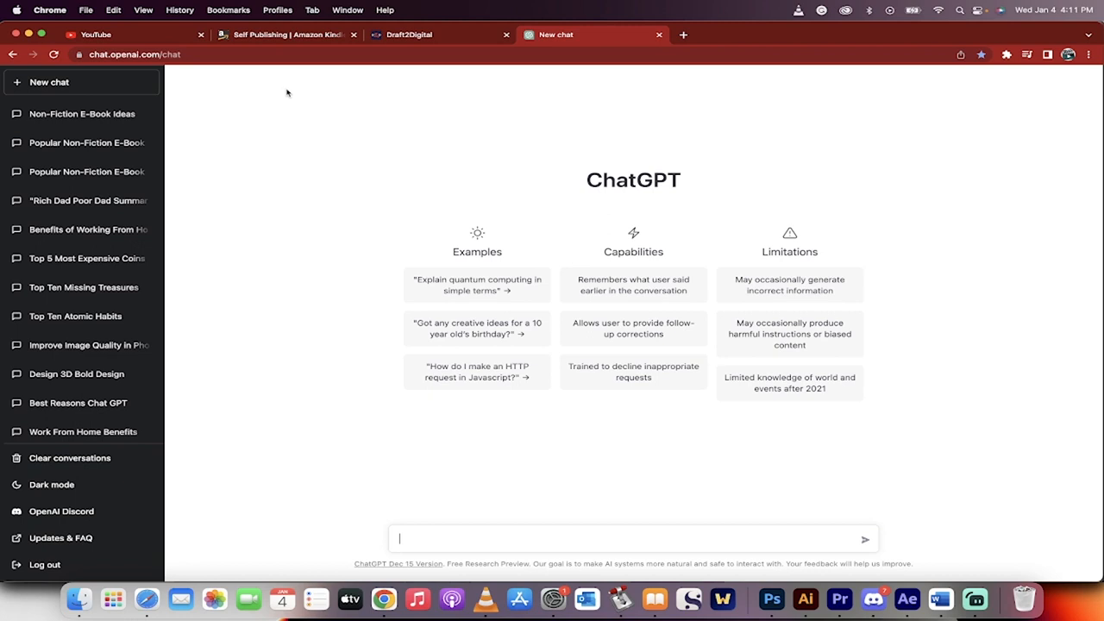
mouse_move(448, 531)
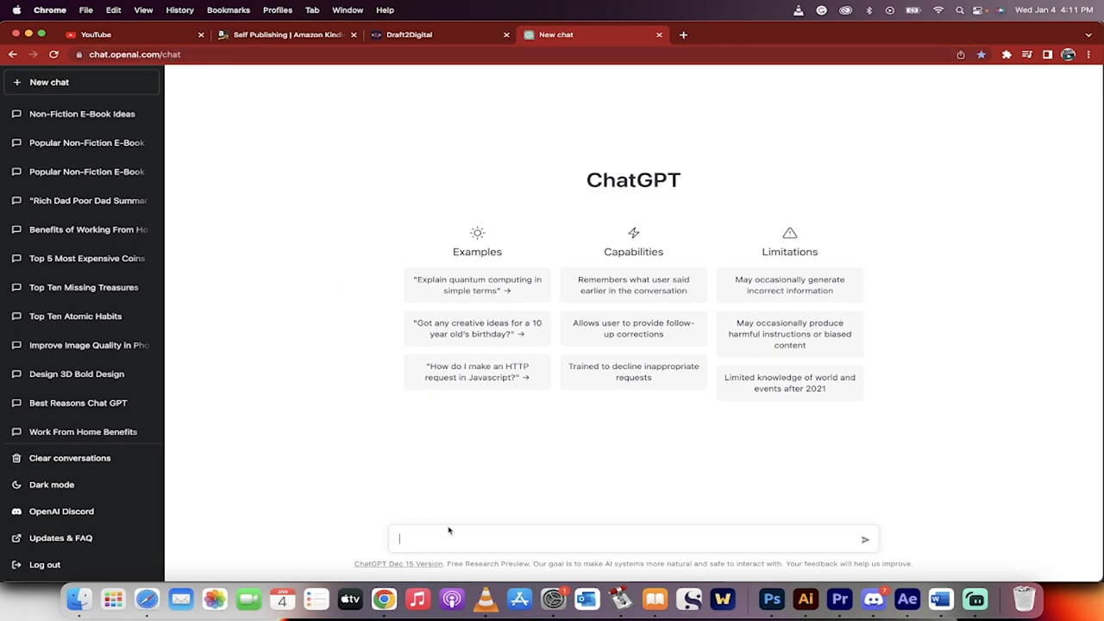
mouse_move(443, 543)
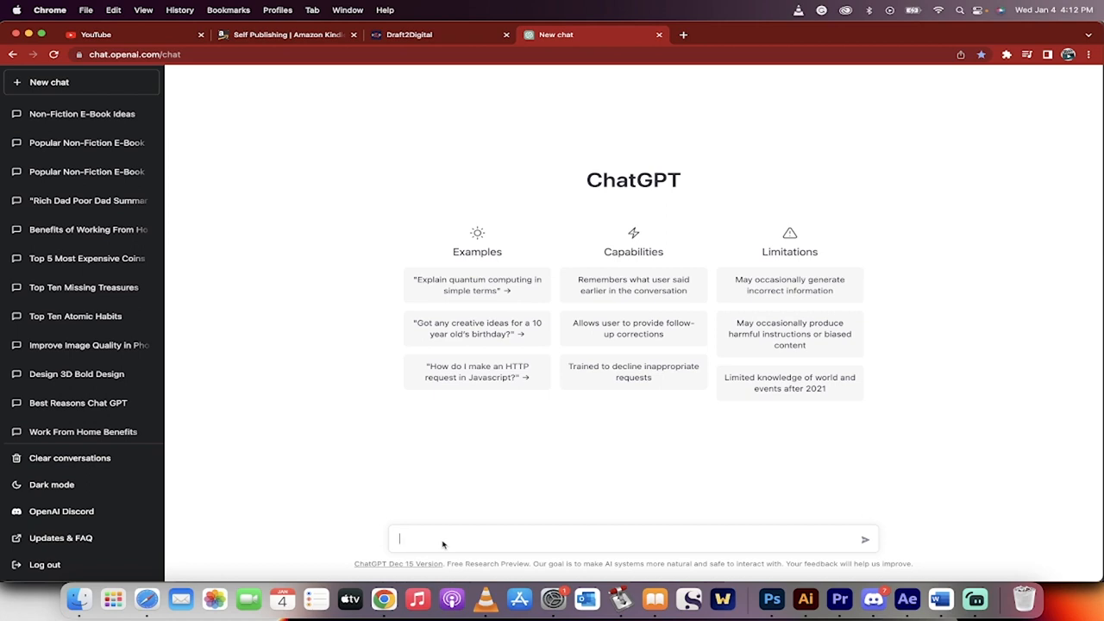
Step: Ask ChatGPT for ten non-fiction e-book ideas
type("give me")
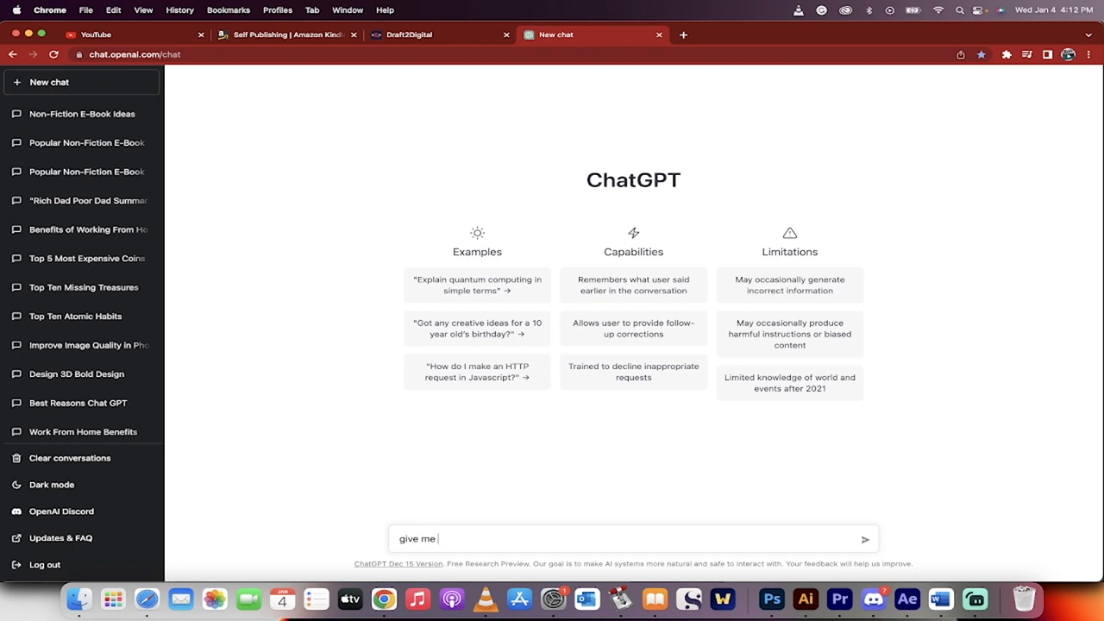
type("ten ideas for non")
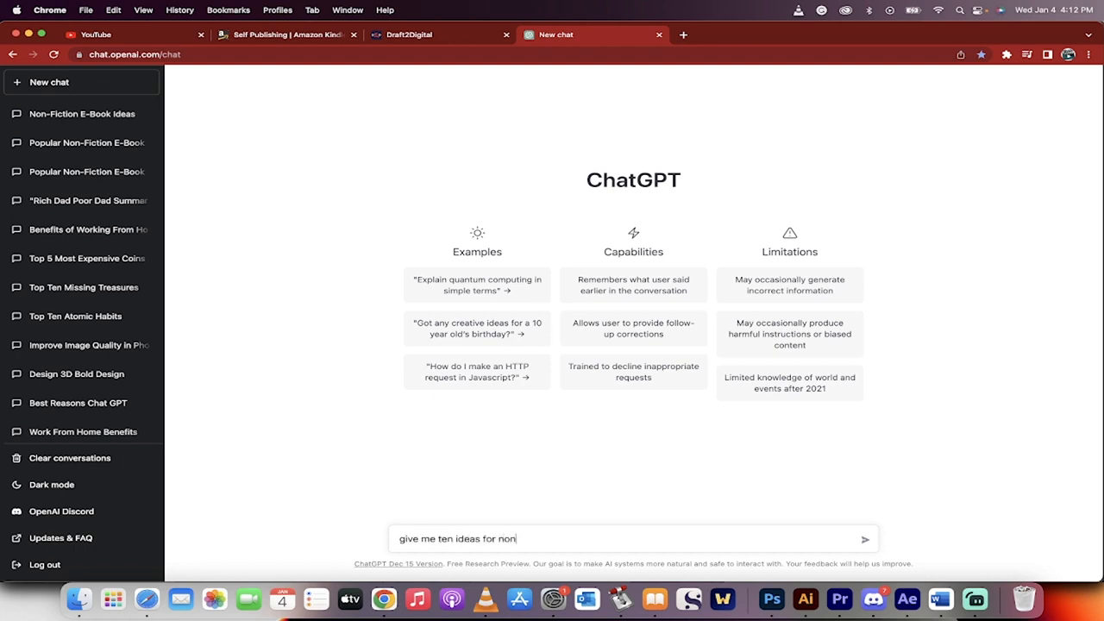
type("fiction e book")
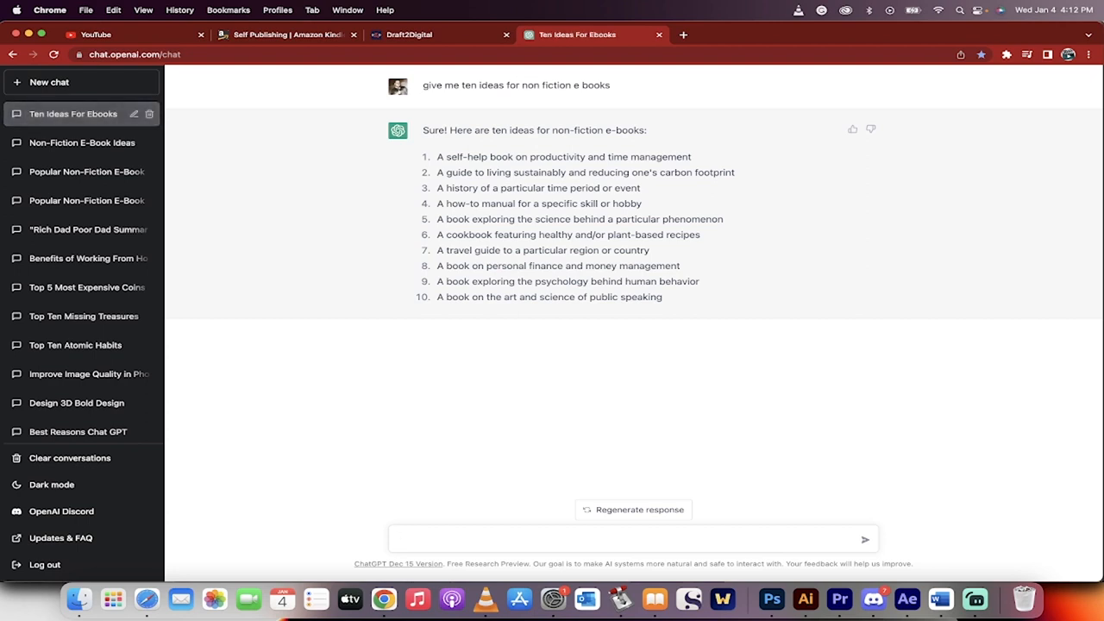
mouse_move(439, 543)
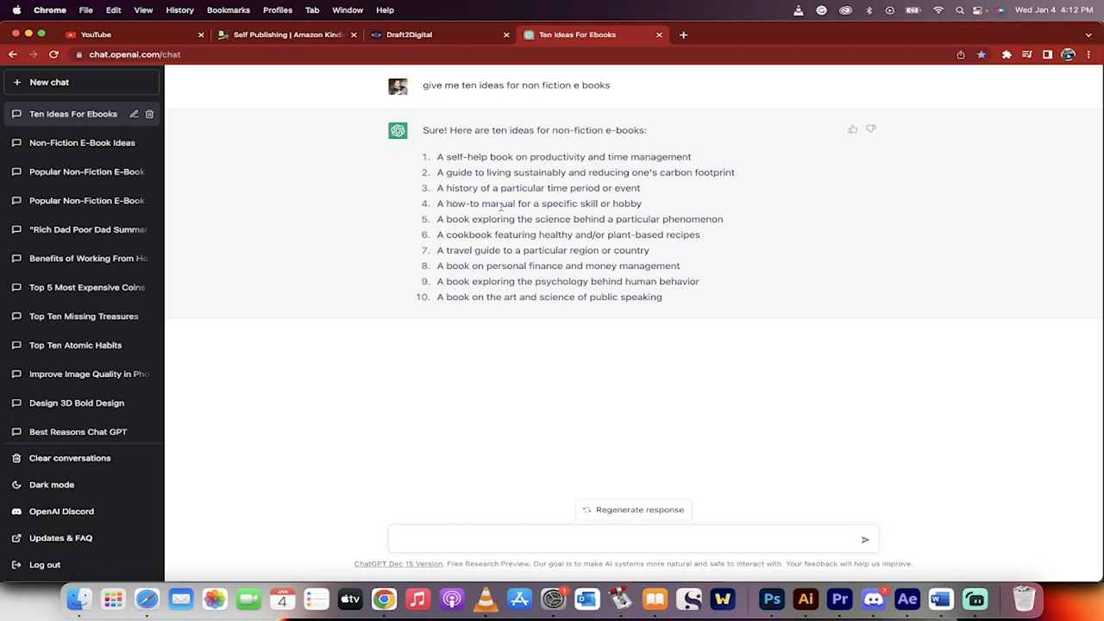
mouse_move(497, 207)
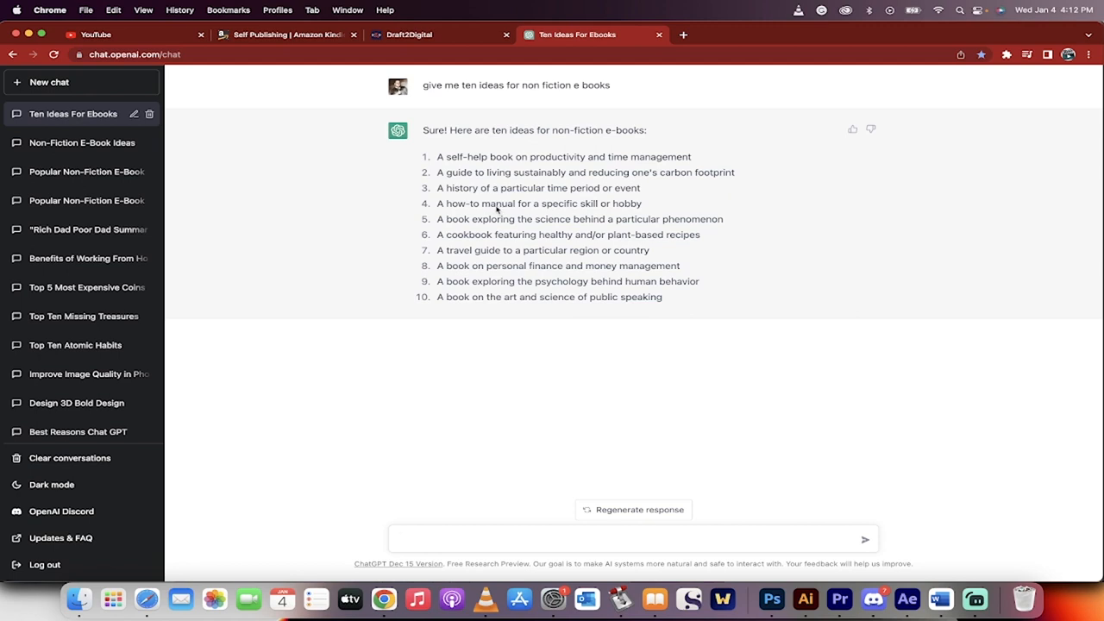
mouse_move(440, 209)
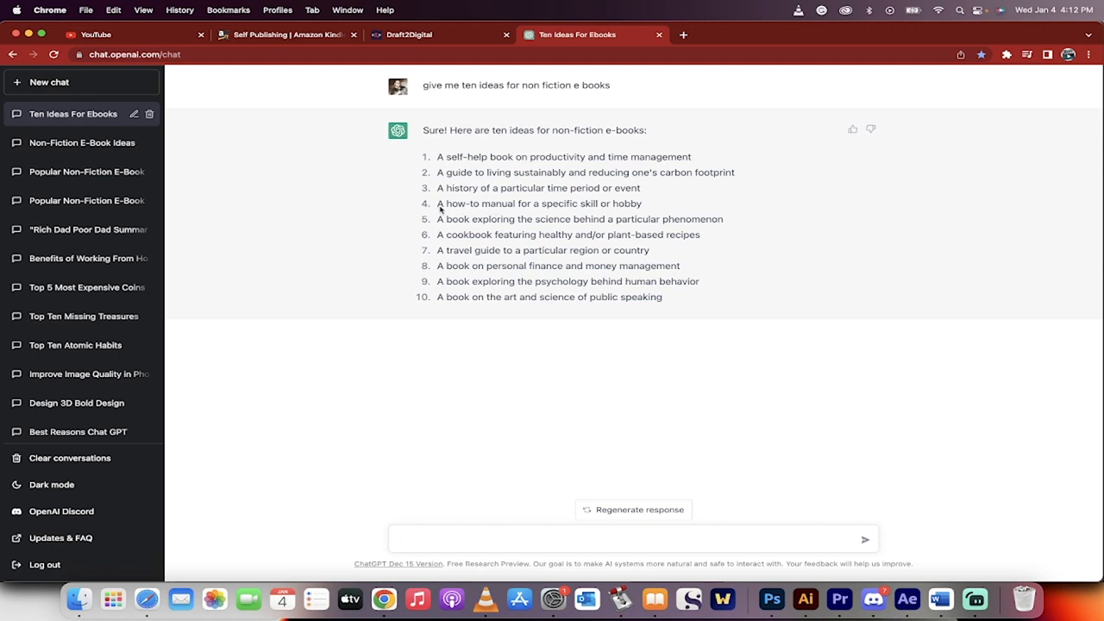
mouse_move(442, 219)
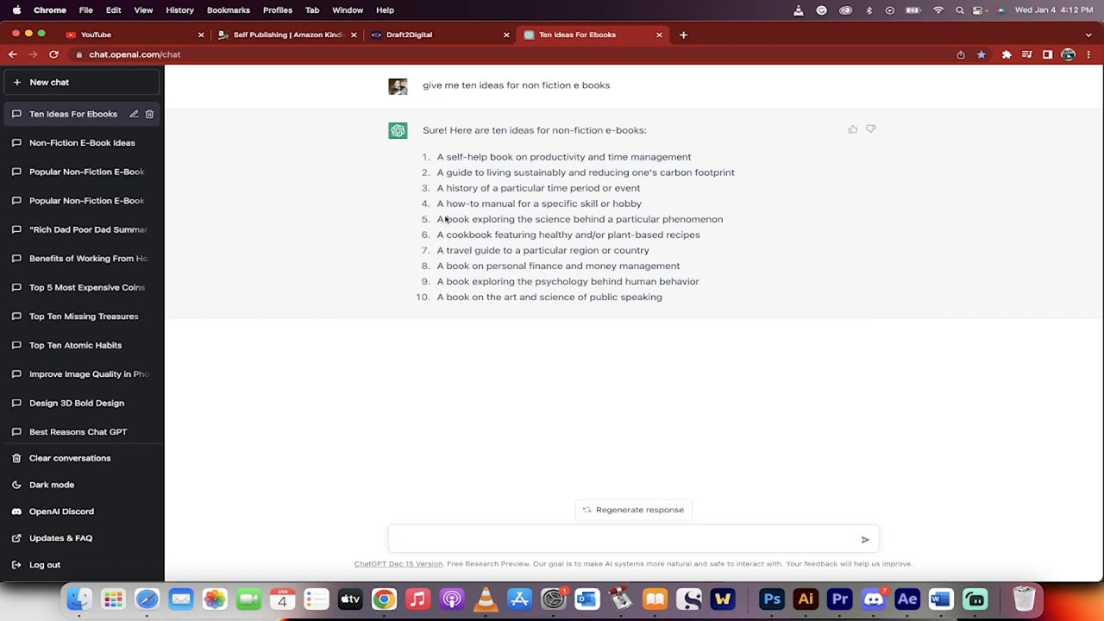
Step: Ask ChatGPT for subcategories of idea #4, the how-to manual
type("give me")
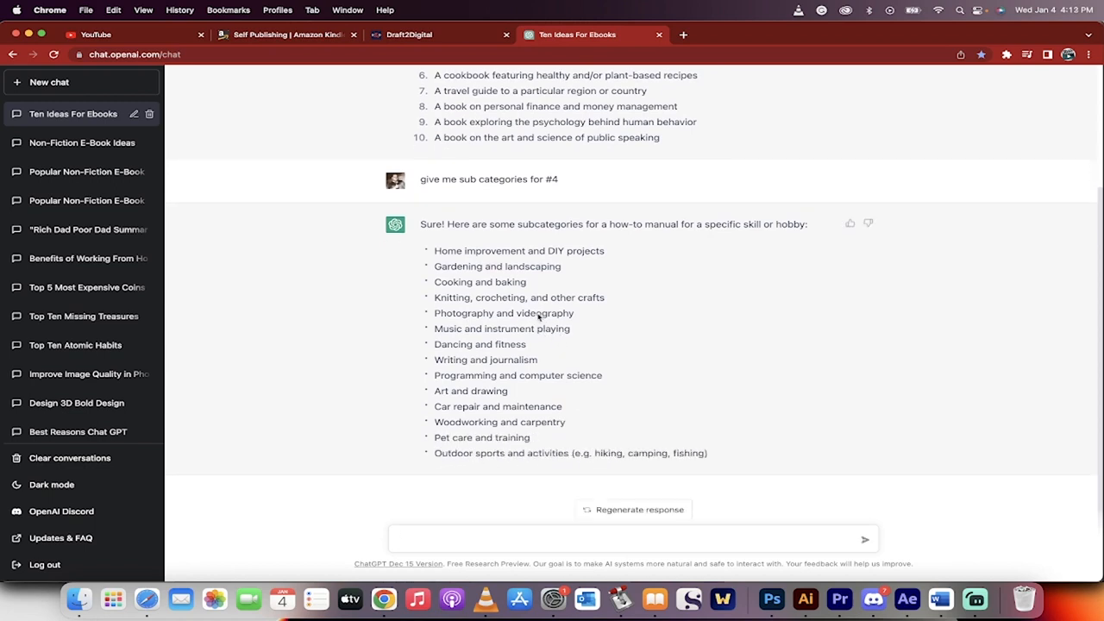
mouse_move(491, 330)
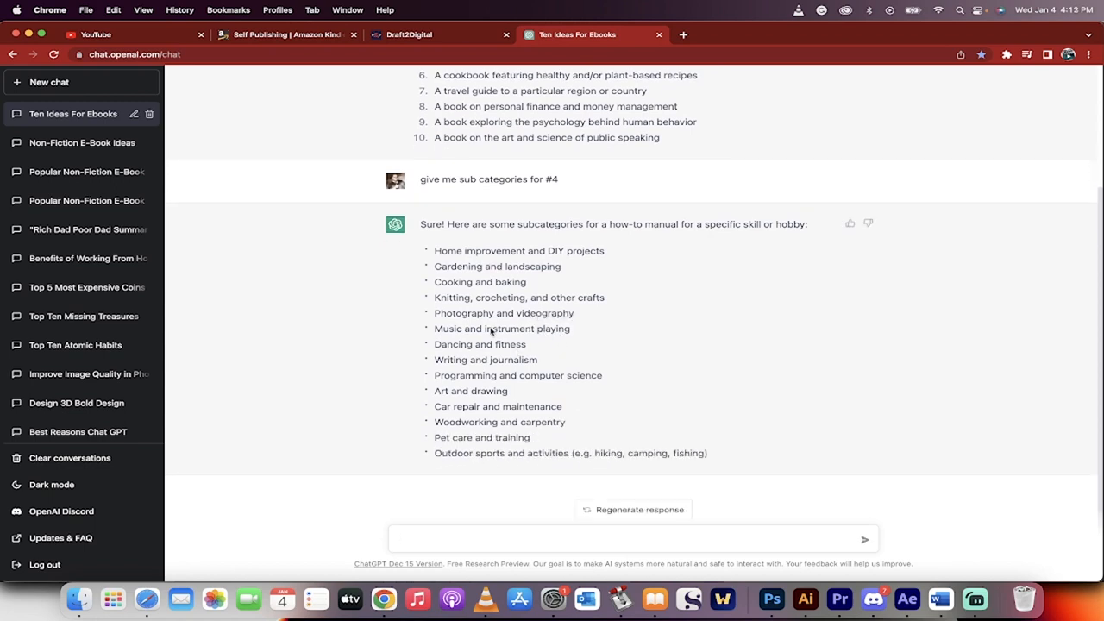
mouse_move(432, 535)
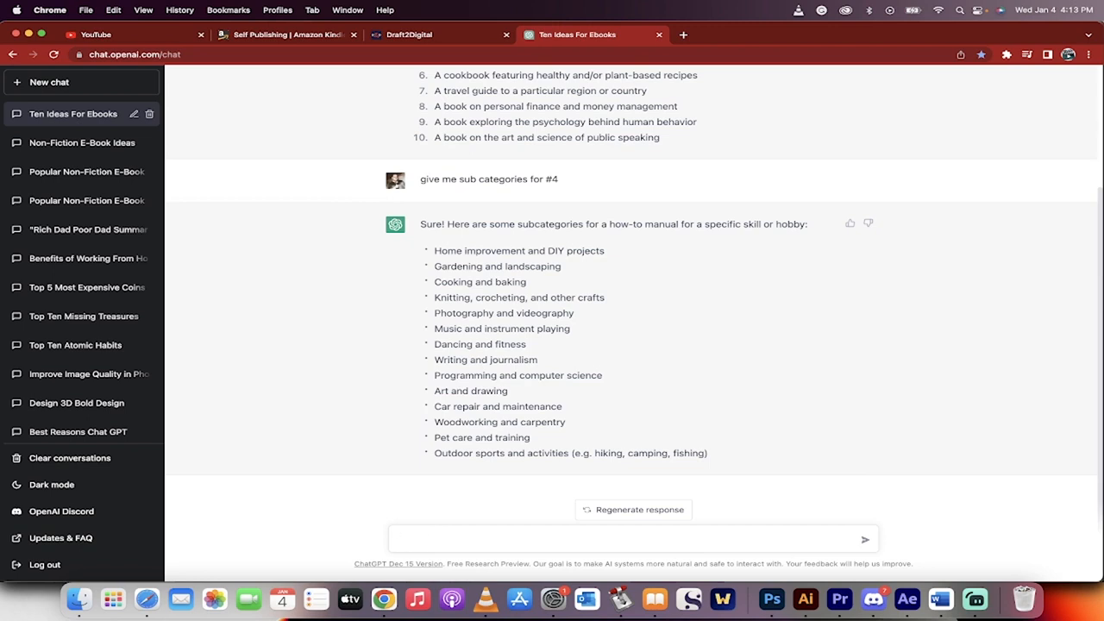
Step: Ask ChatGPT for photography and videography manual ideas, then start an outline prompt
type("give me ideas for")
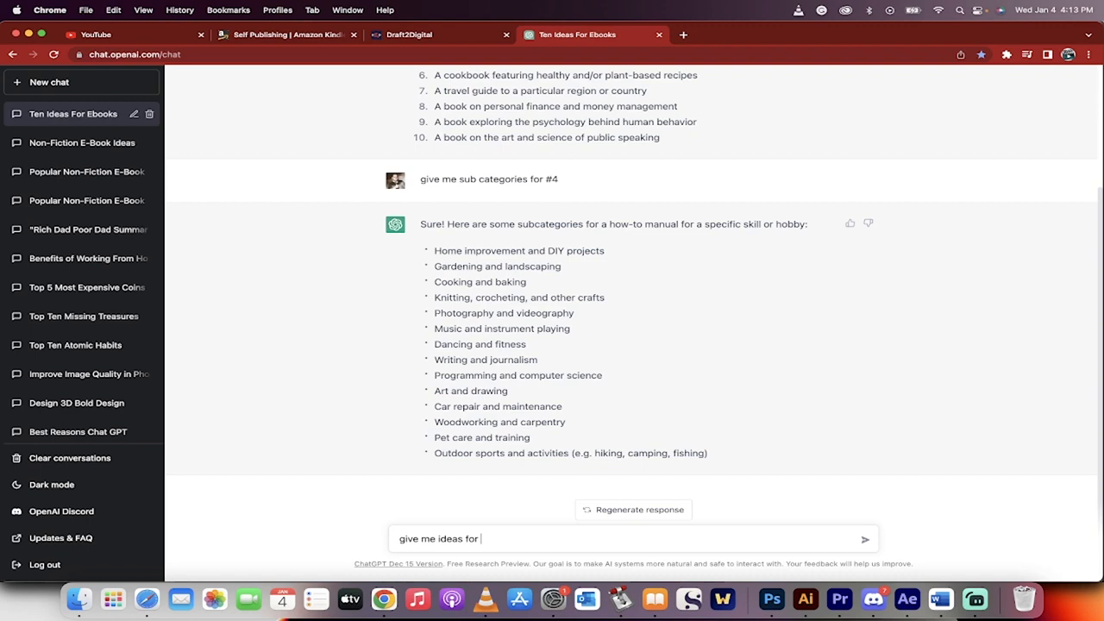
type("photography and")
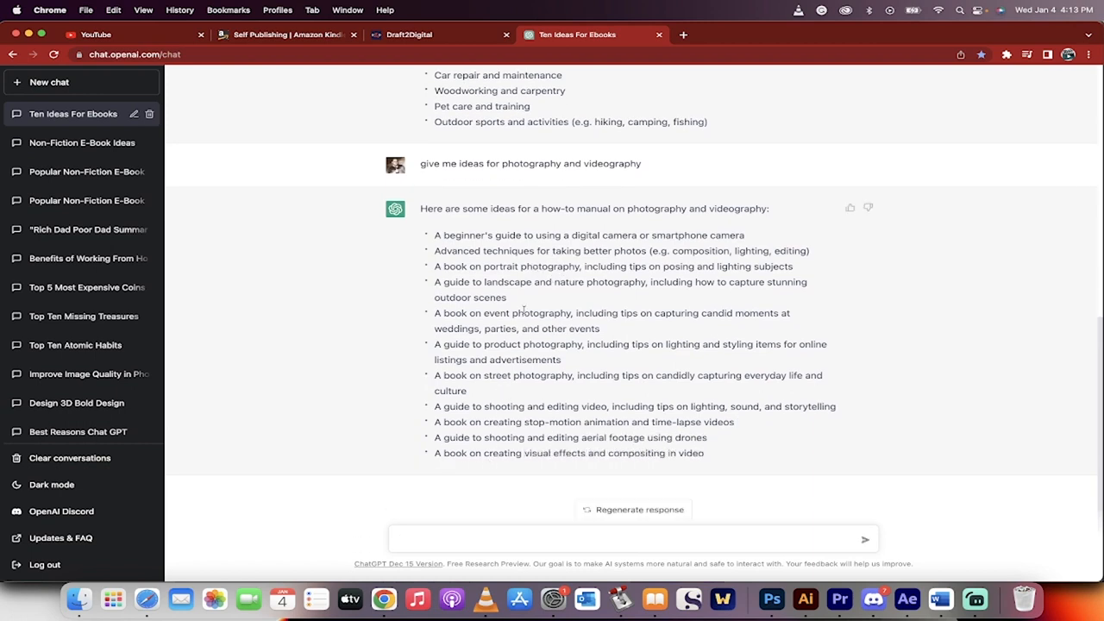
mouse_move(516, 407)
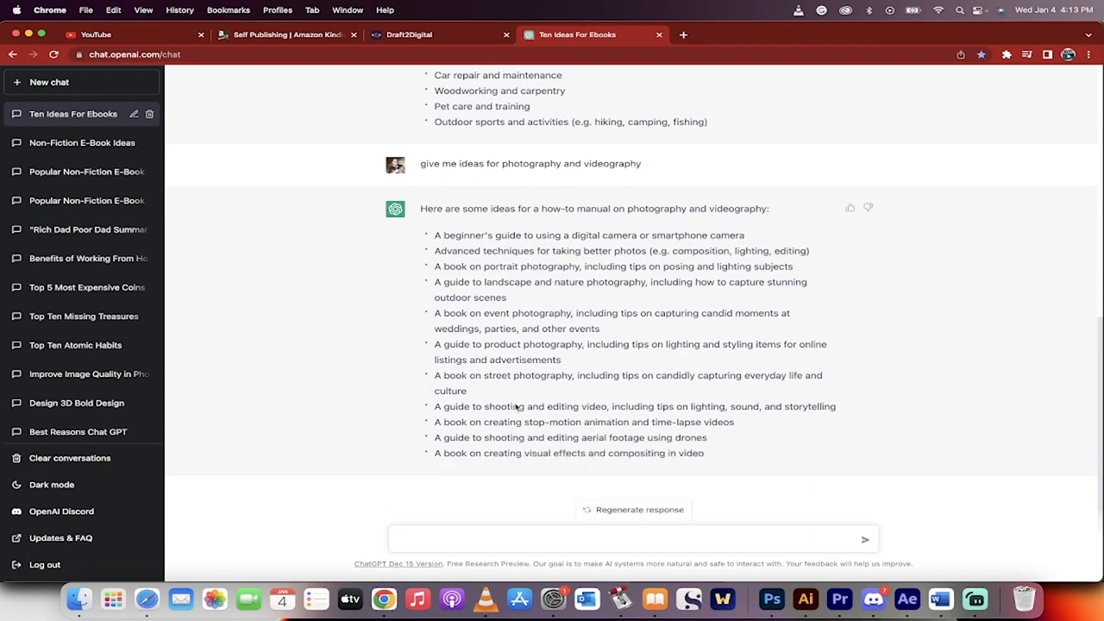
type("Write an outline for a")
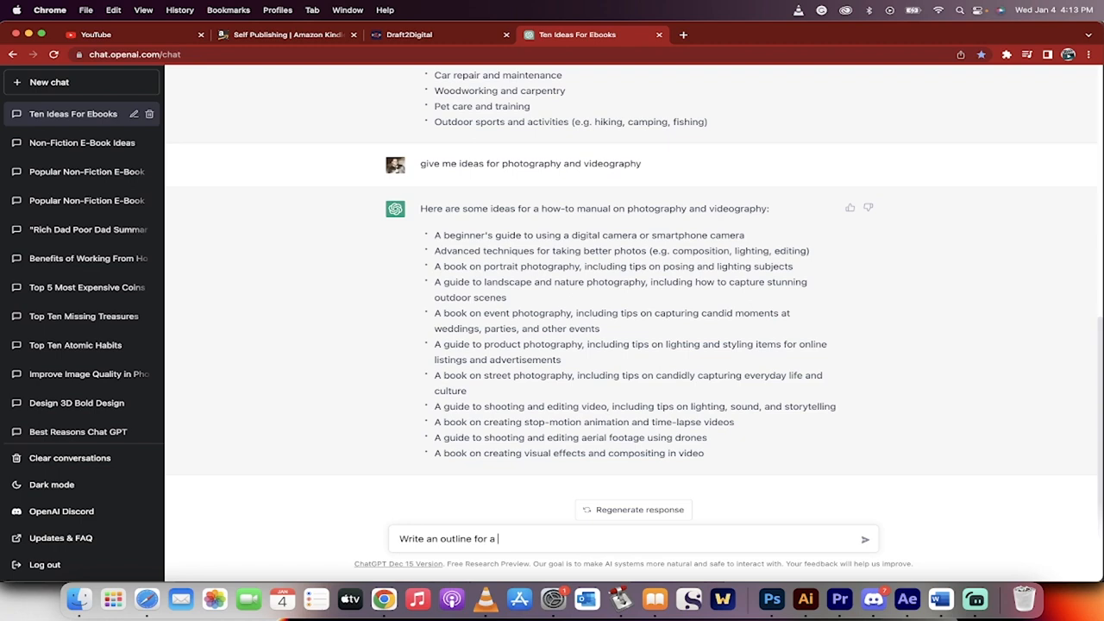
Step: Request a beginner's smartphone videography guide outline and select the generated outline
type("beginners")
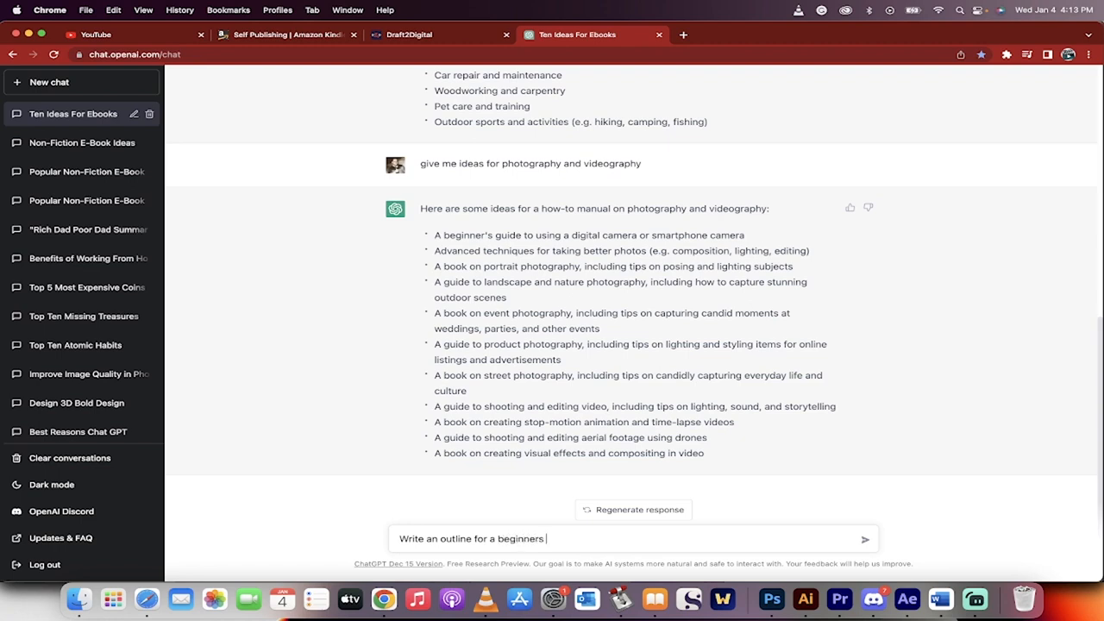
type("guide to a")
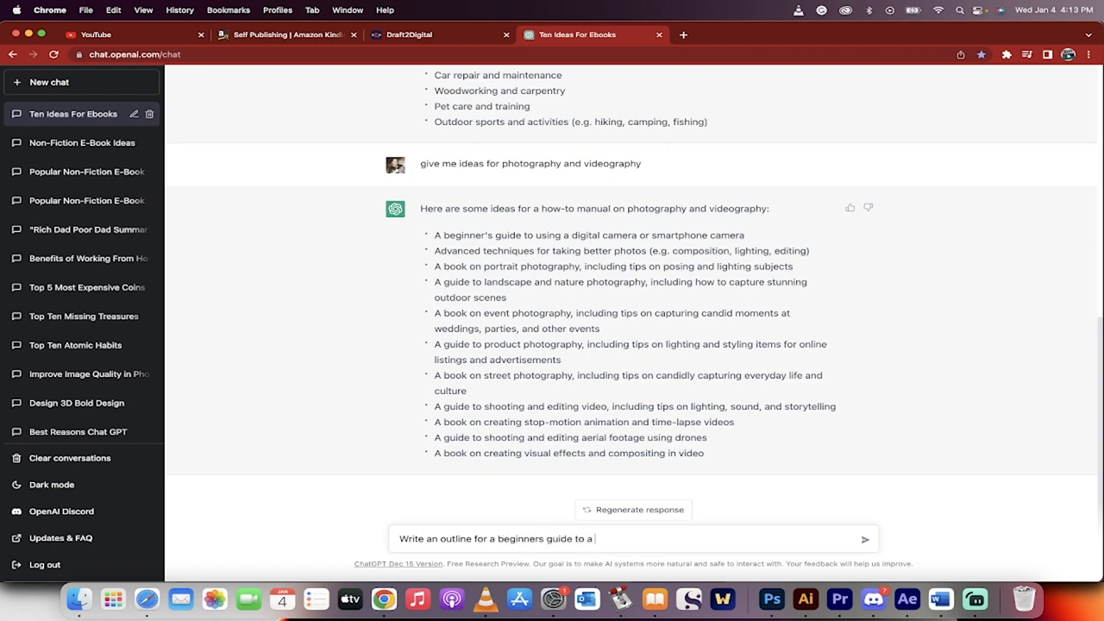
type("smartphone")
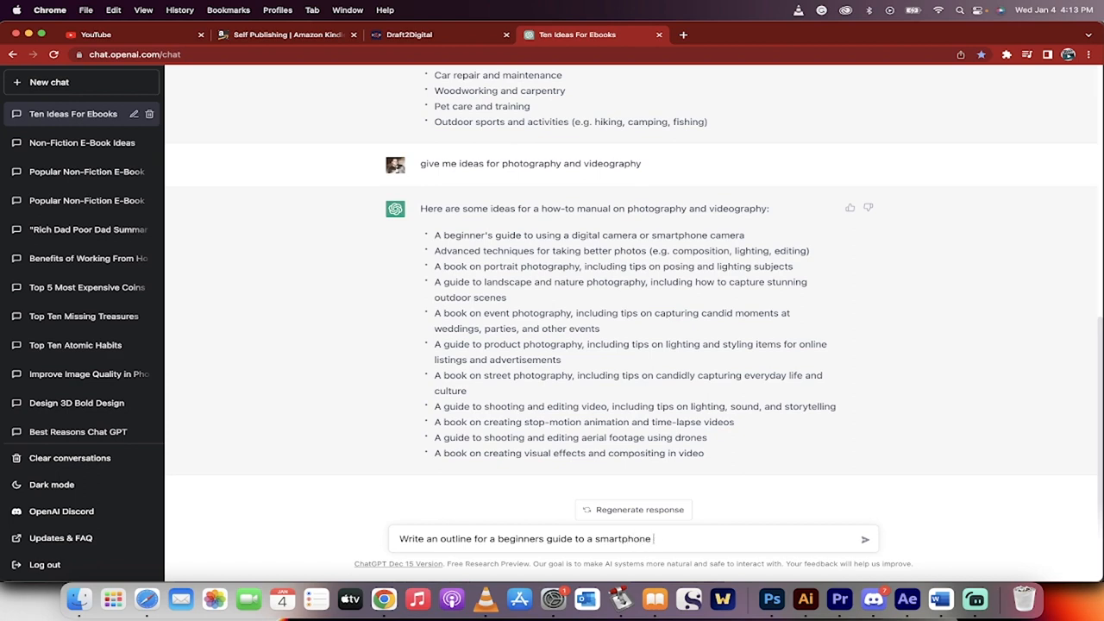
type("camera for videograh")
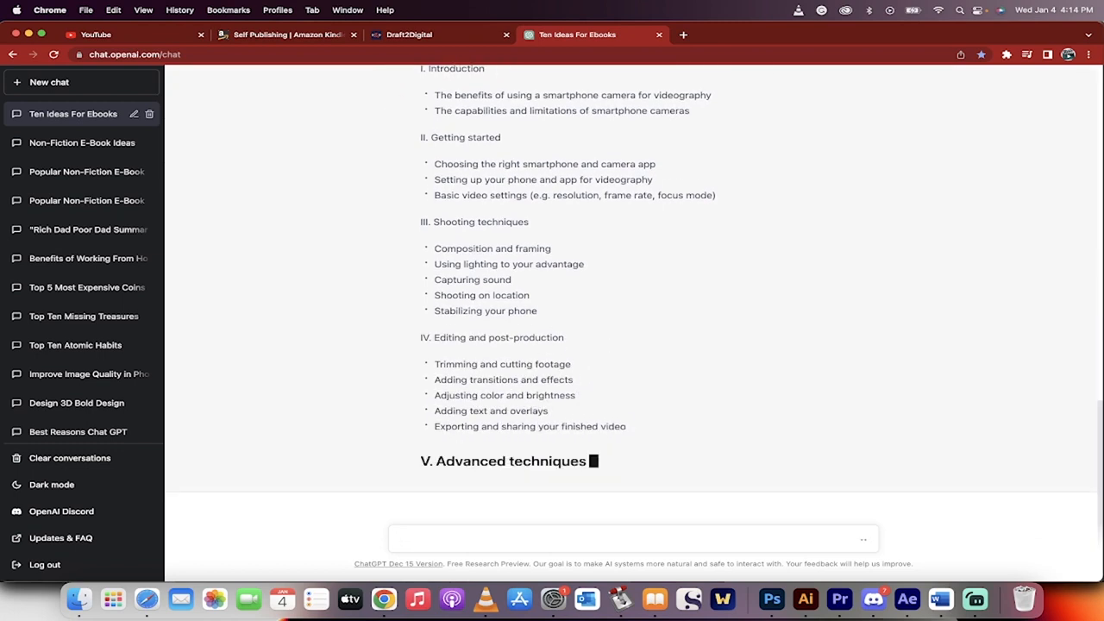
scroll("down", 3)
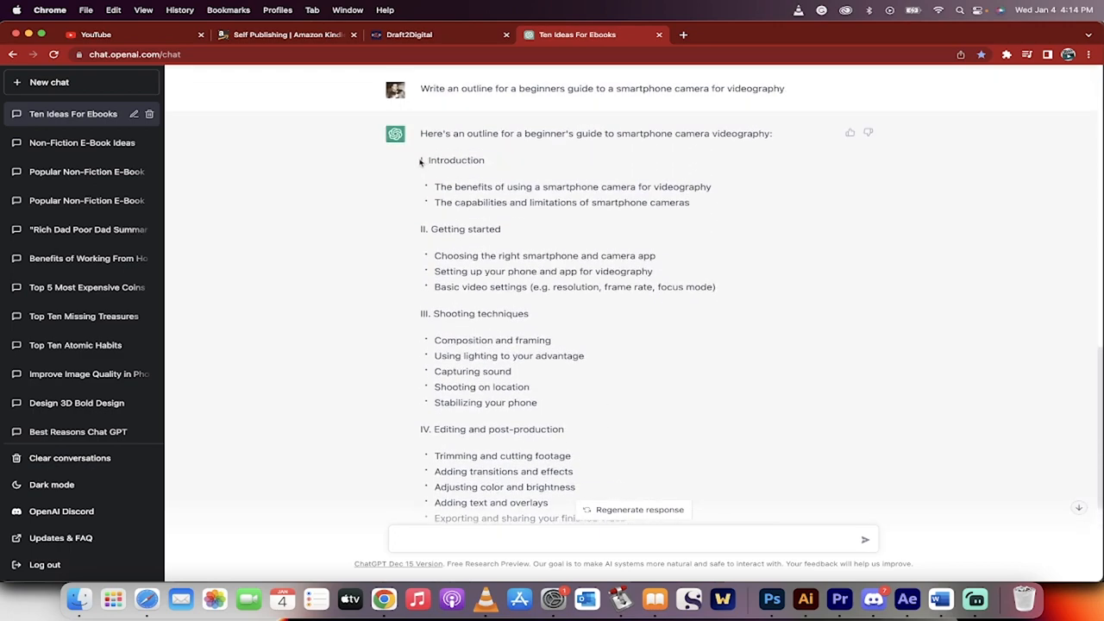
scroll("down", 3)
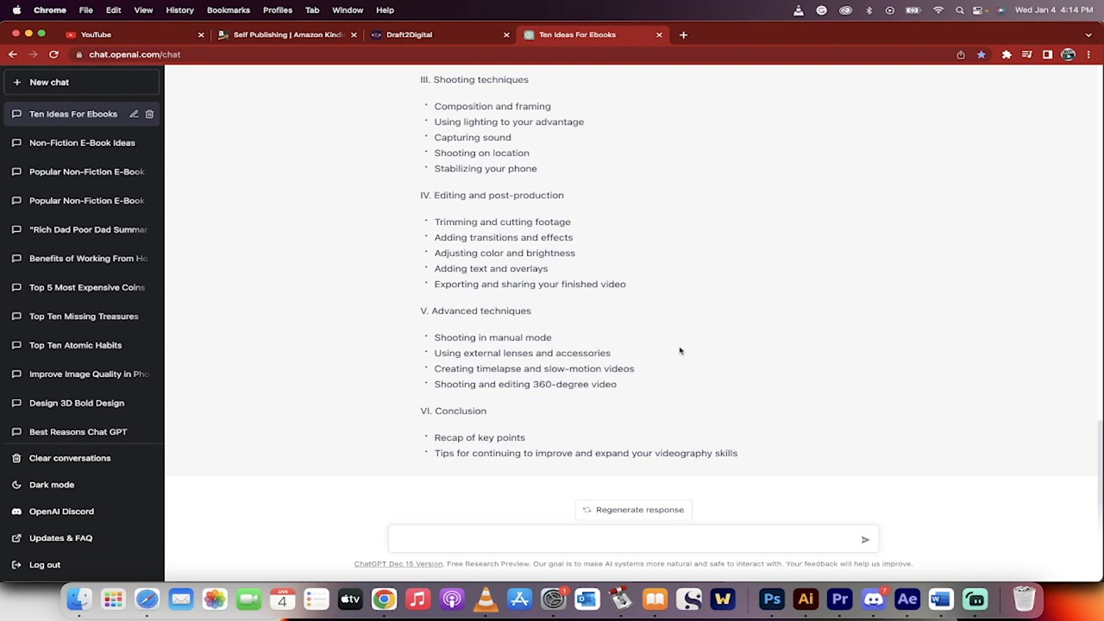
left_click_drag(419, 79, 739, 453)
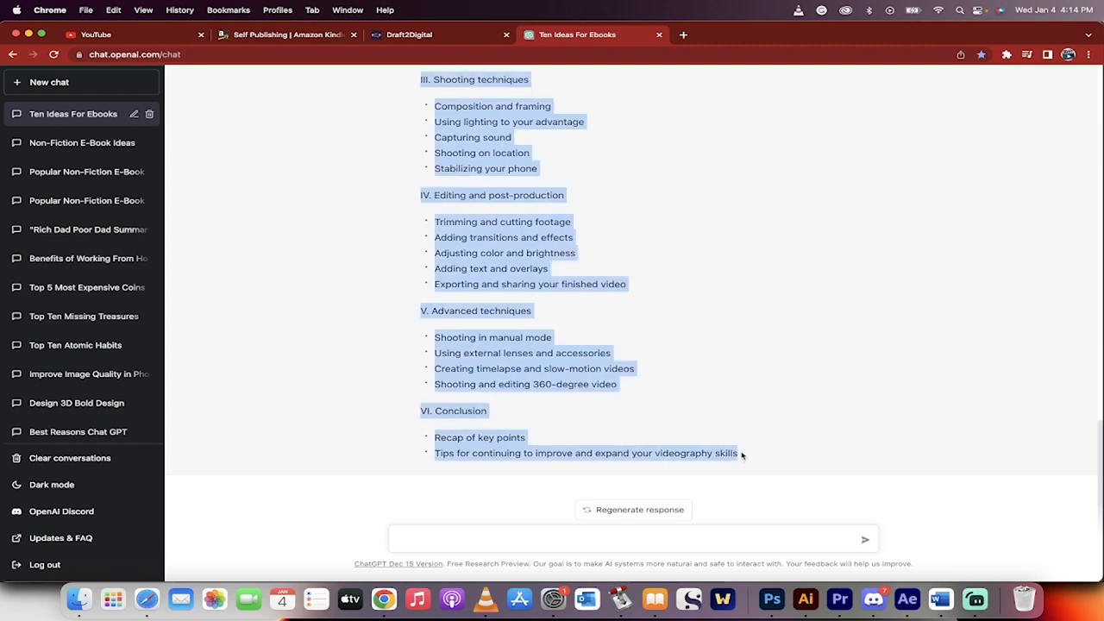
mouse_move(925, 564)
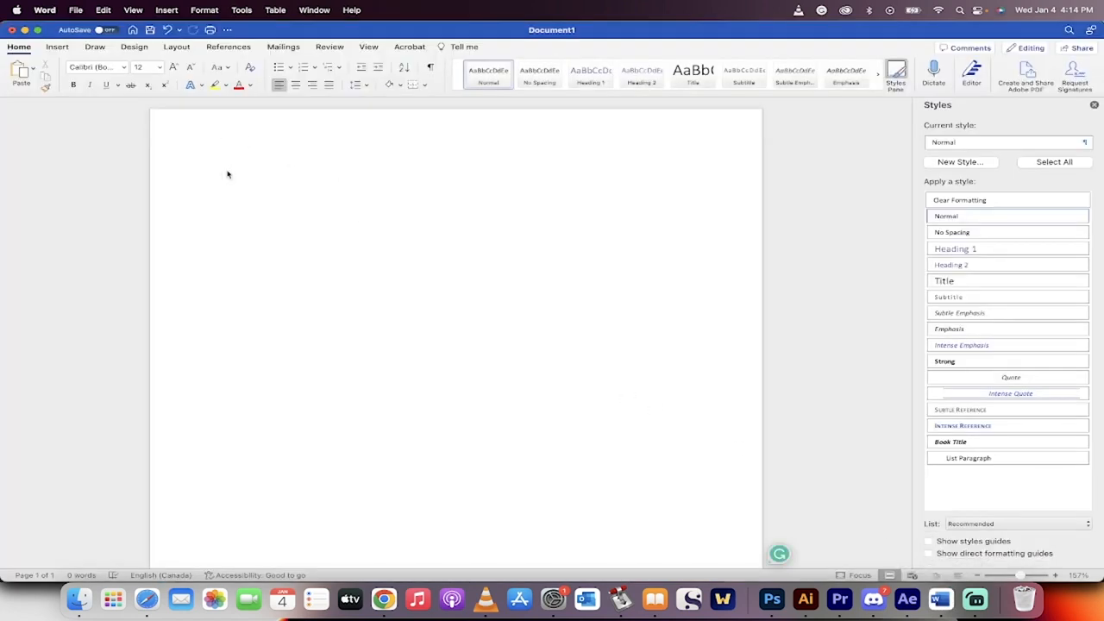
Step: Paste the outline into Word and type the 'Introduction' heading on a new page
left_click(223, 176)
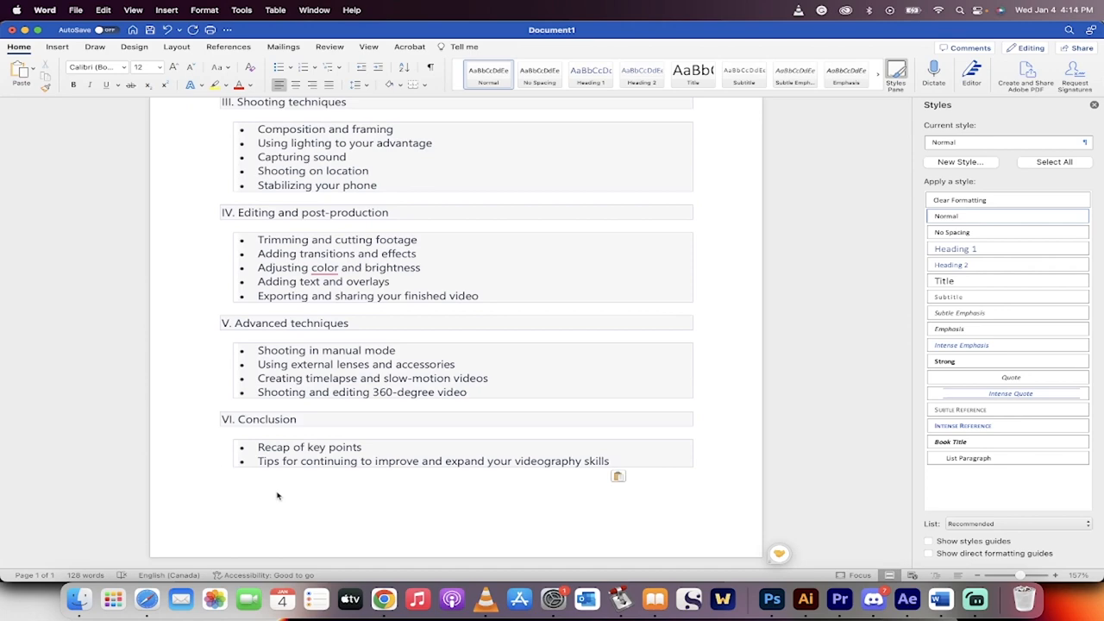
left_click(221, 474)
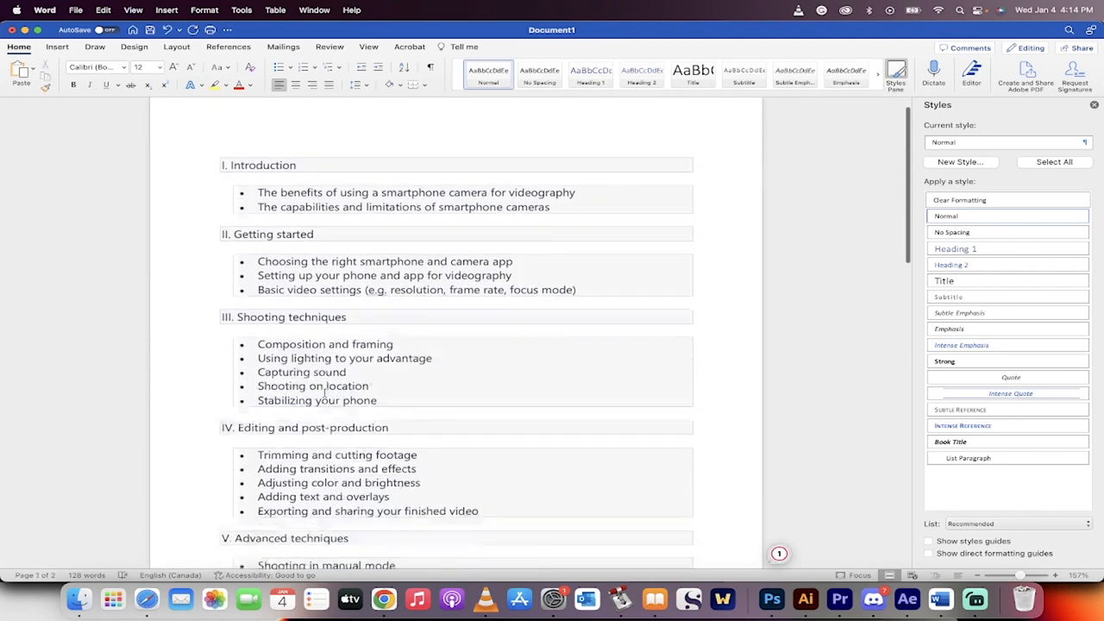
scroll("down", 3)
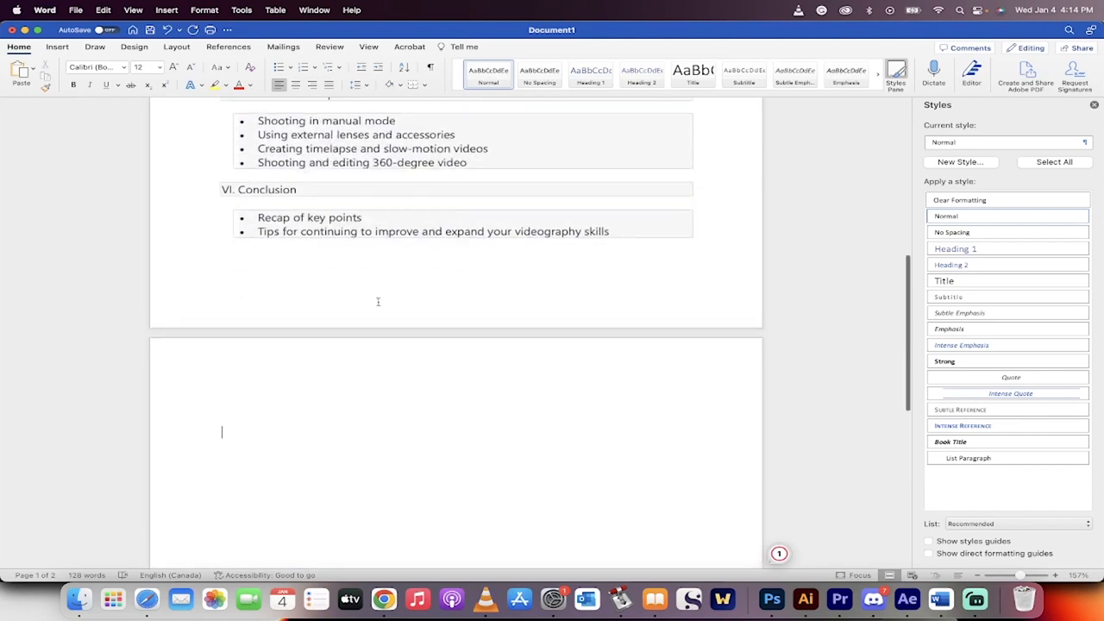
scroll("up", 3)
type("Introdud")
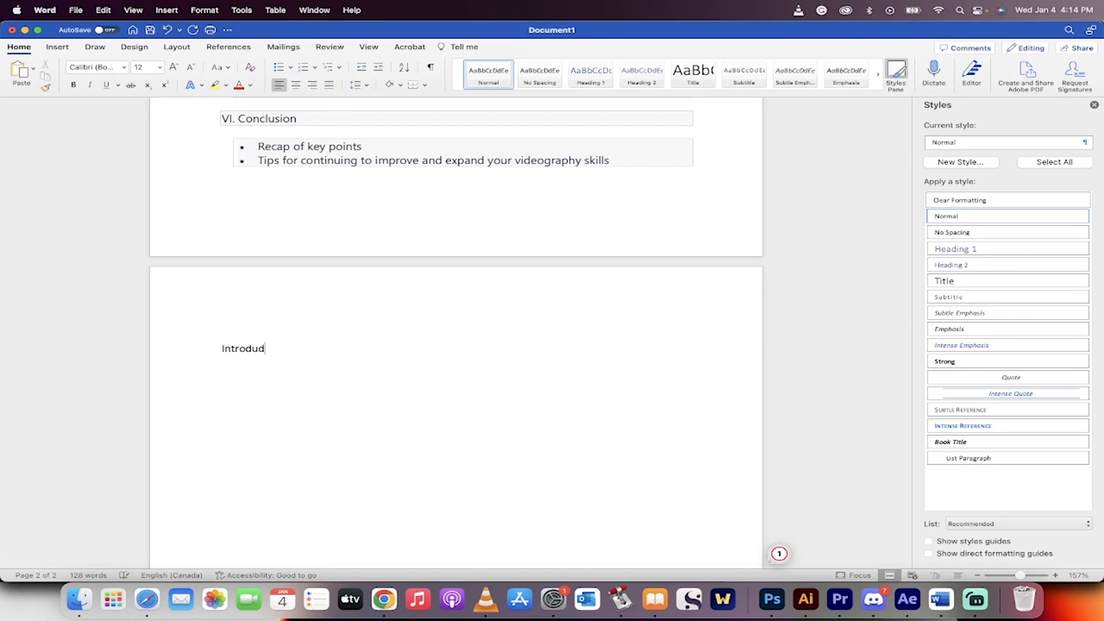
key("backspace")
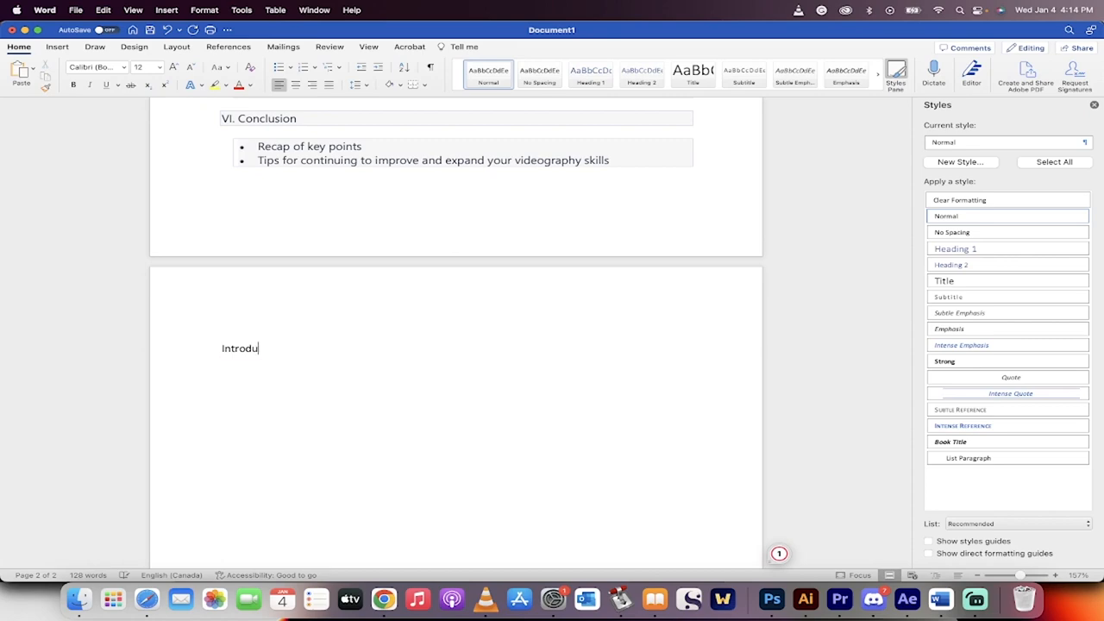
type("ction")
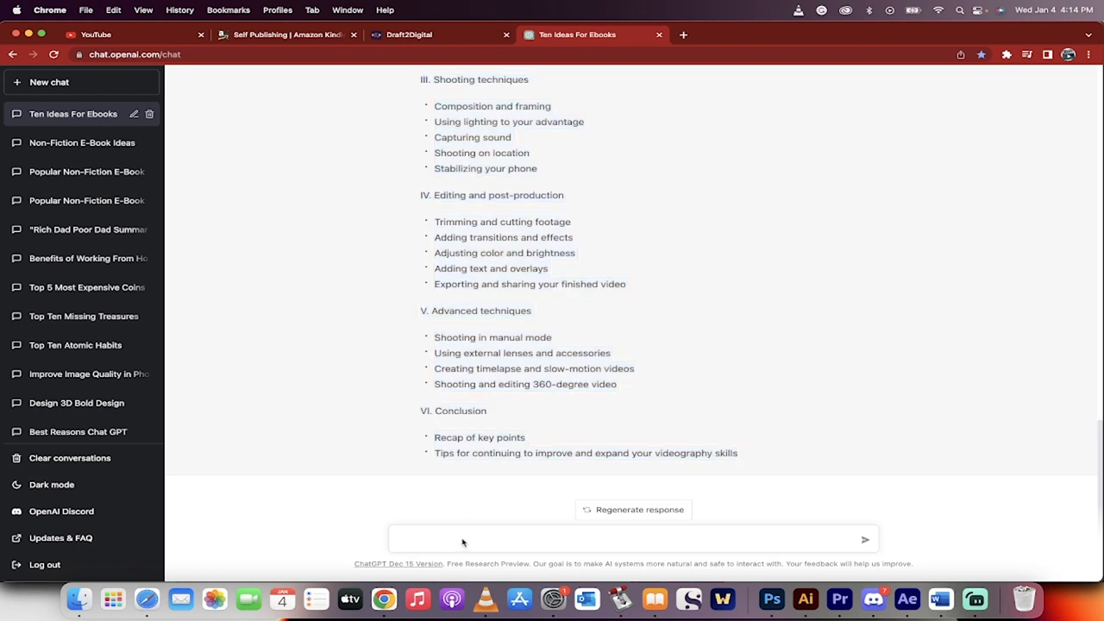
Step: Request a detailed explanation of smartphone videography benefits and select the reply for Word
type("The benefits of using a smartphone camera for videography")
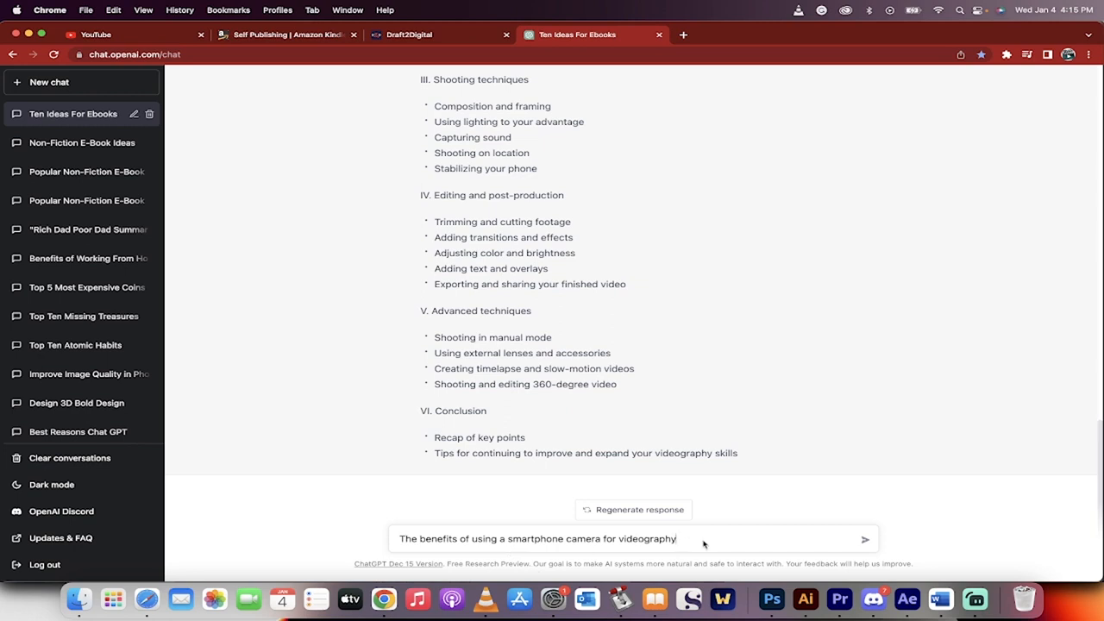
type("d")
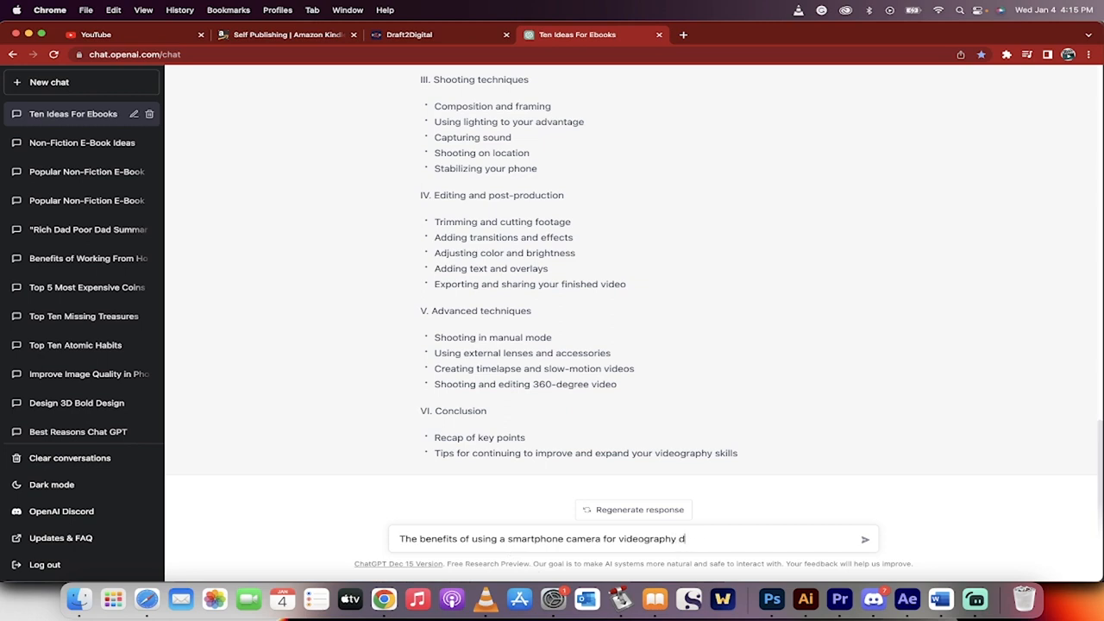
type("etailed explanat")
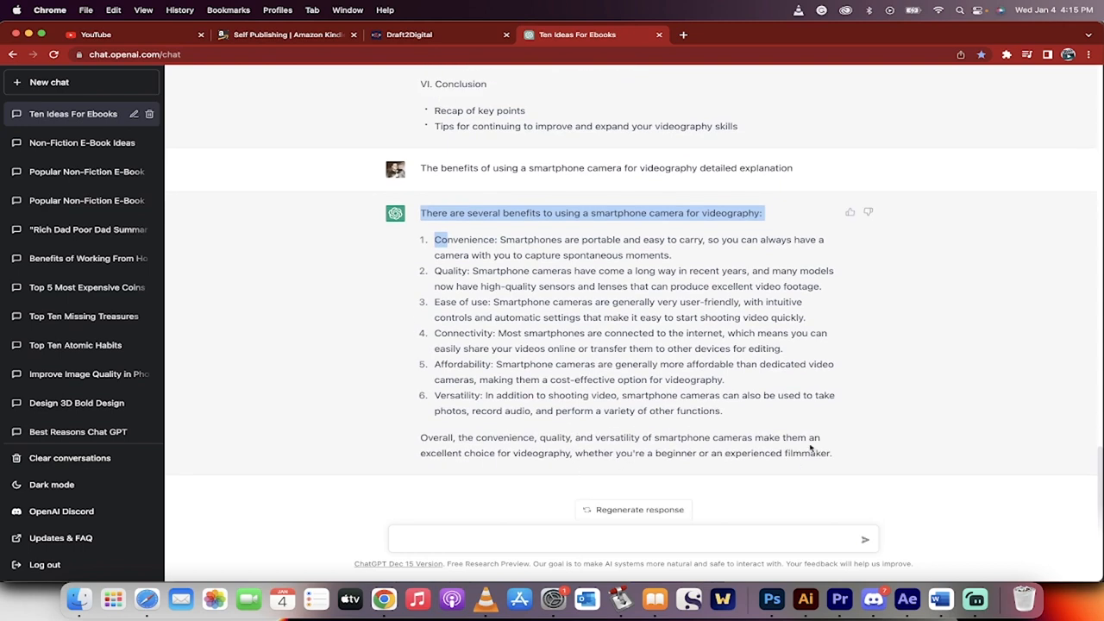
left_click_drag(435, 239, 834, 453)
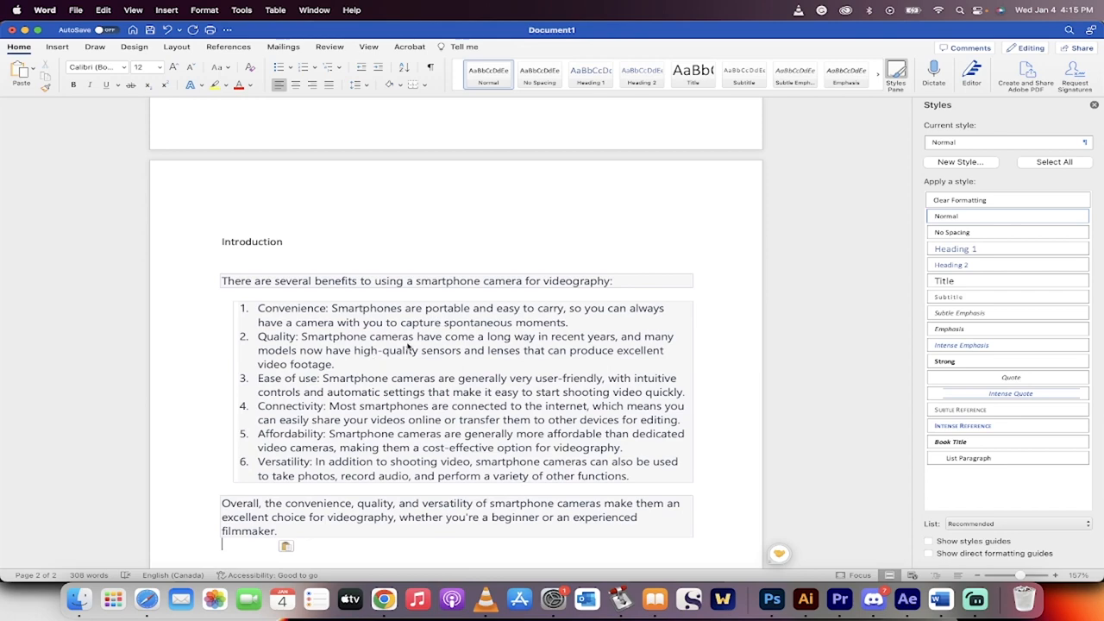
scroll("down", 3)
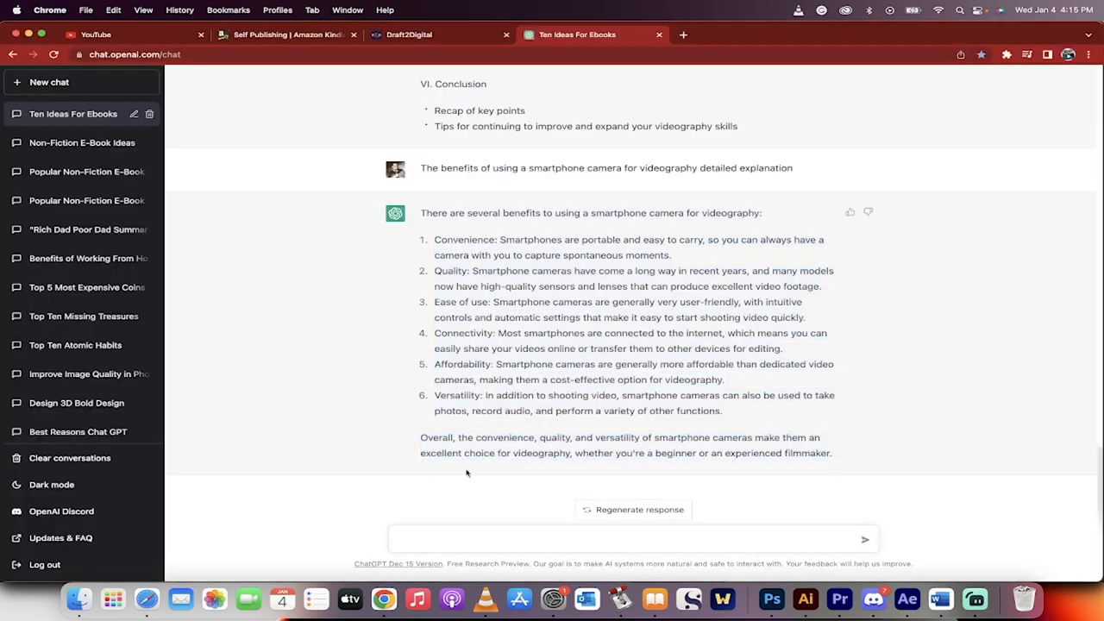
Step: Send 'elaborate on #1' and select the convenience elaboration for copying
type("elaborate on #1")
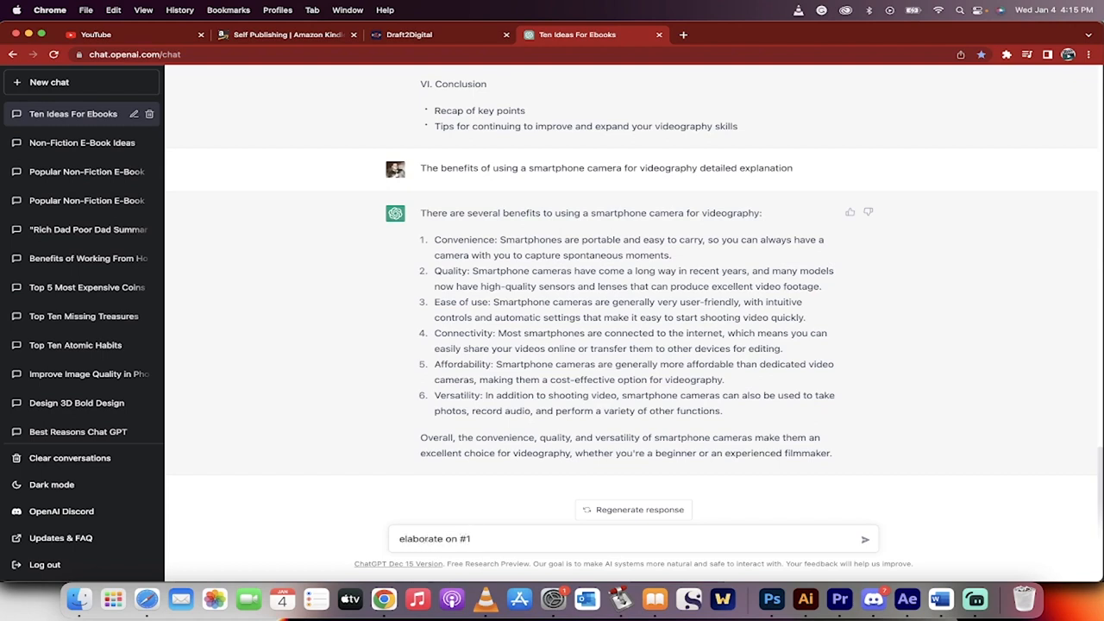
left_click(864, 538)
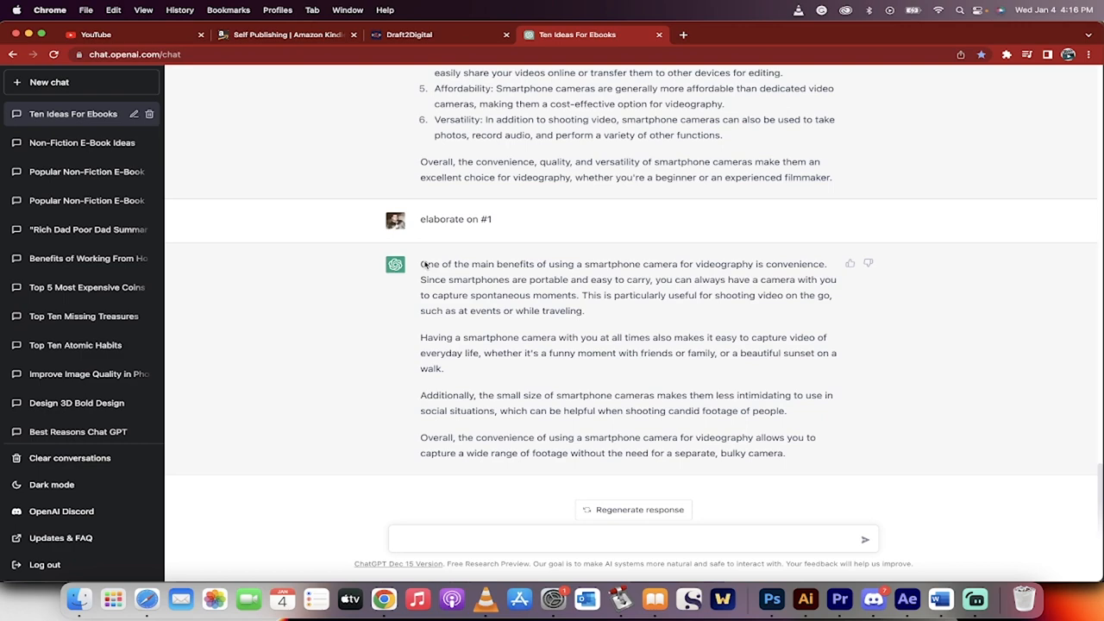
left_click_drag(421, 264, 785, 453)
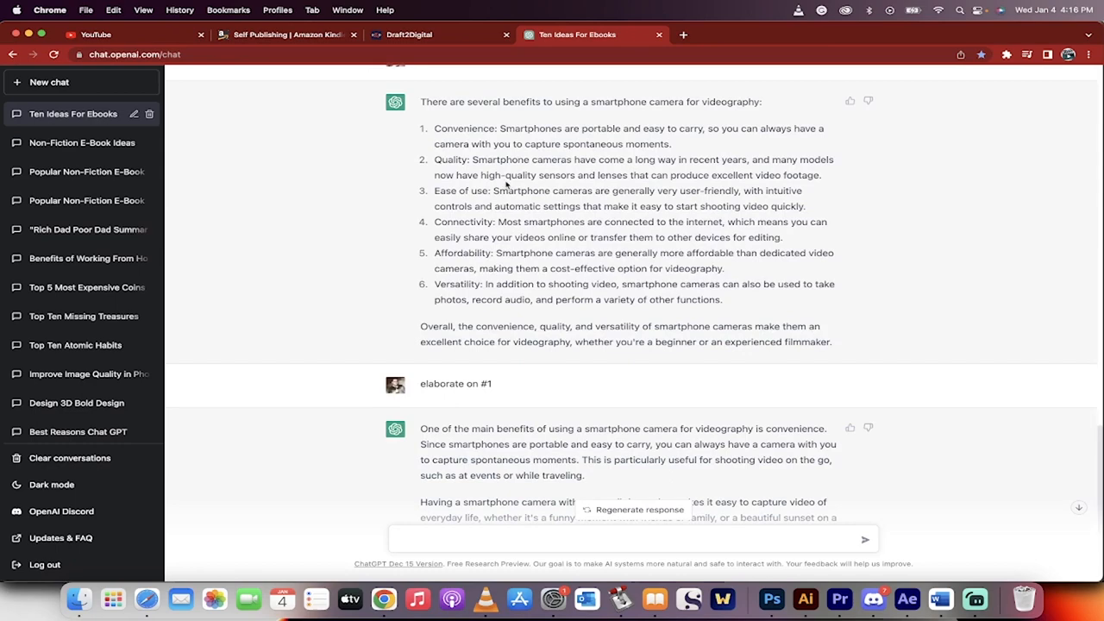
scroll("down", 3)
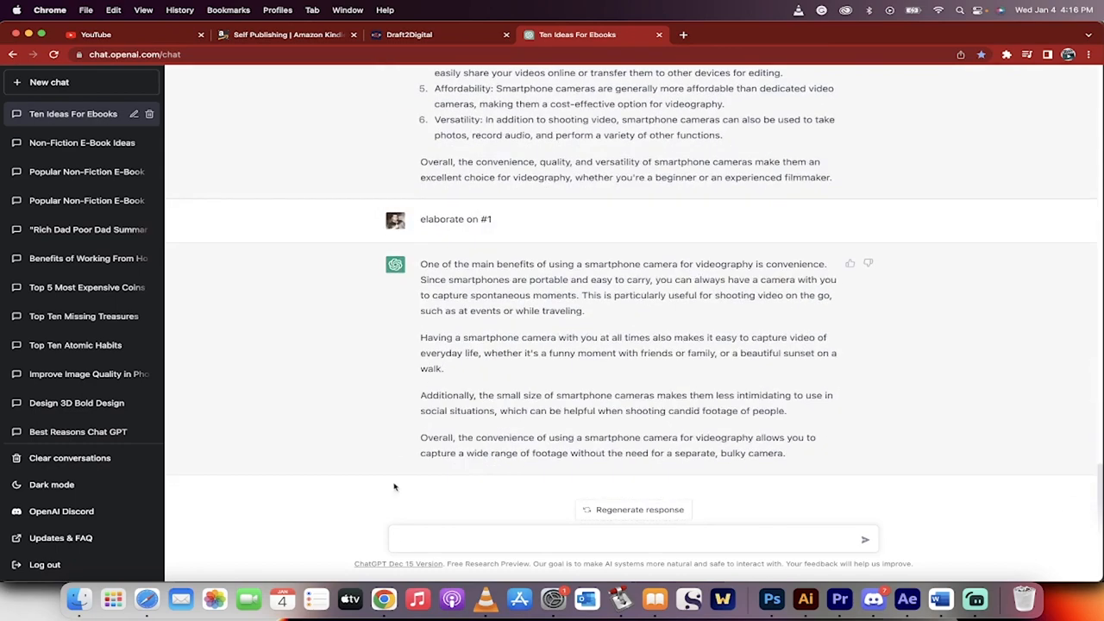
Step: Send 'Elaborate on #2' about camera footage quality and follow the reply
type("Elaborate")
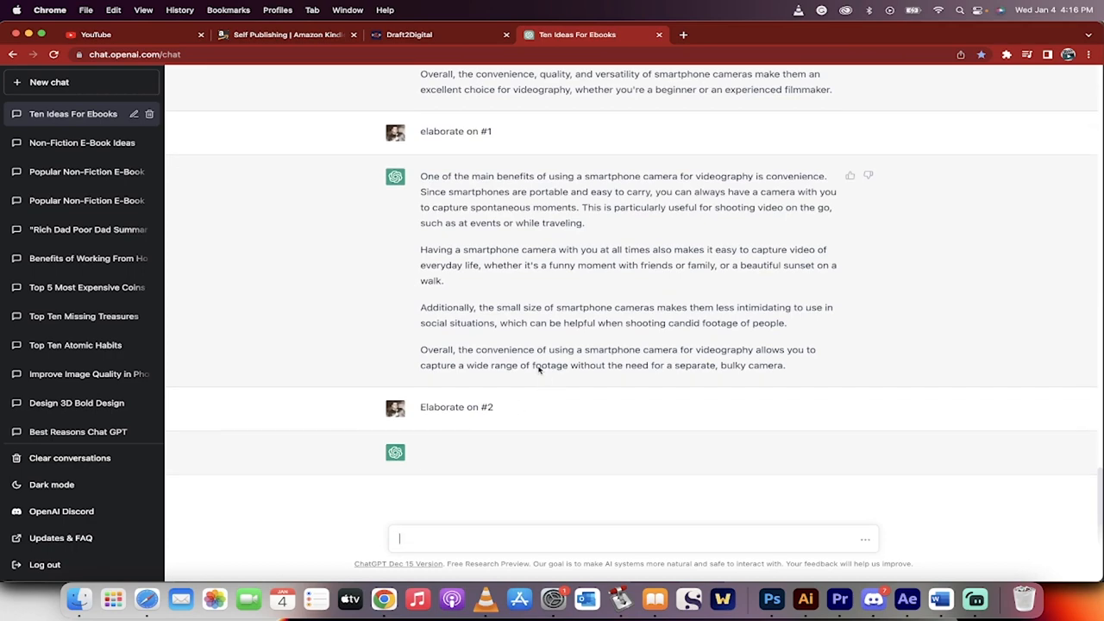
scroll("up", 3)
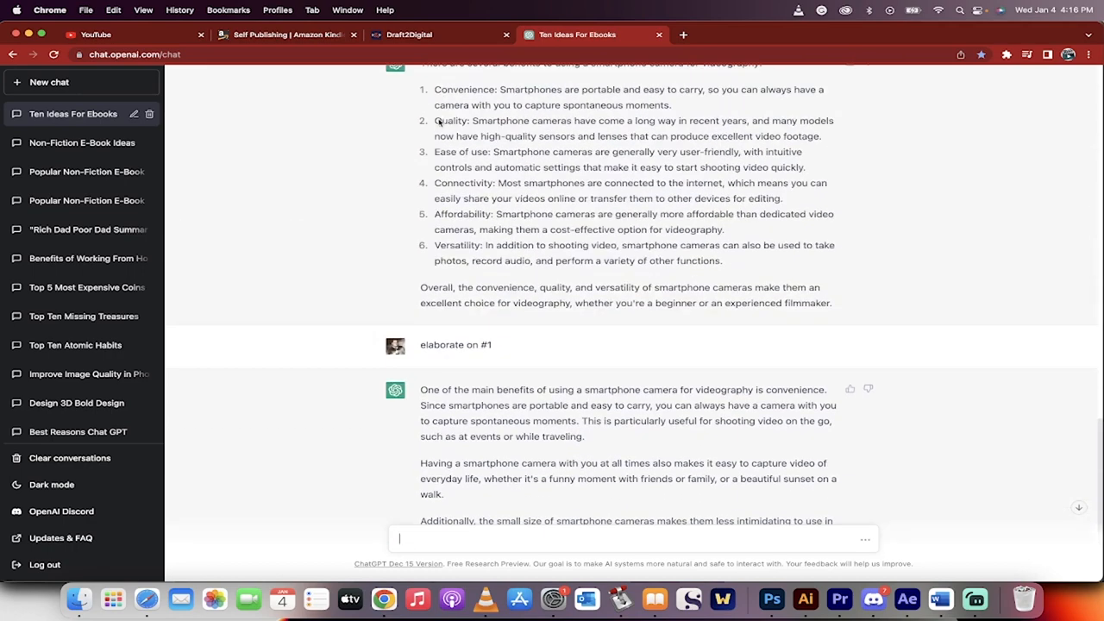
scroll("down", 3)
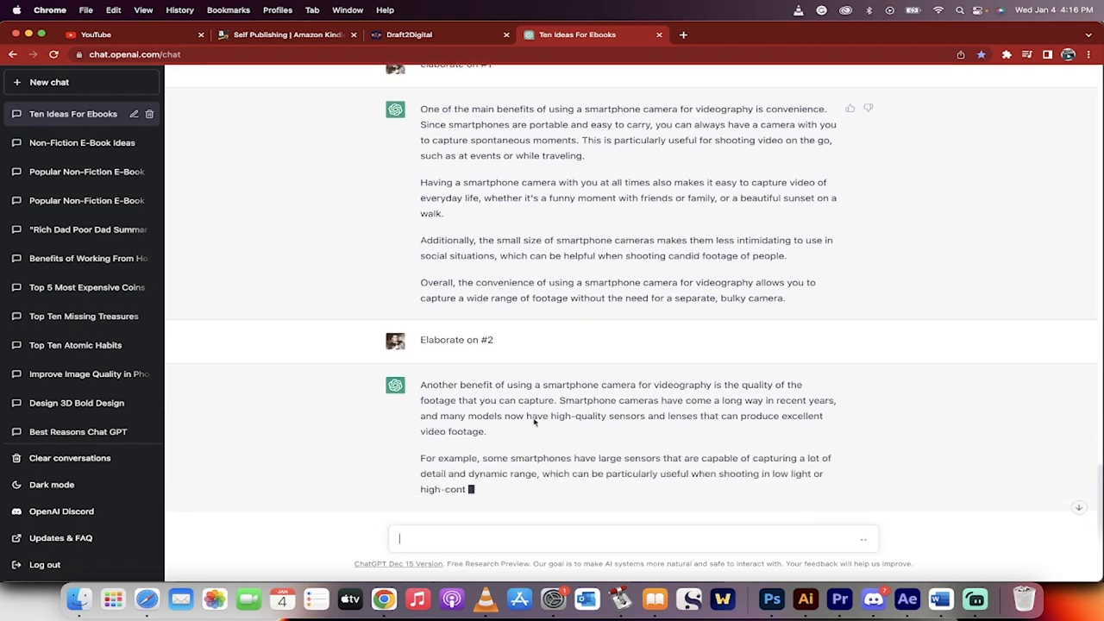
scroll("down", 3)
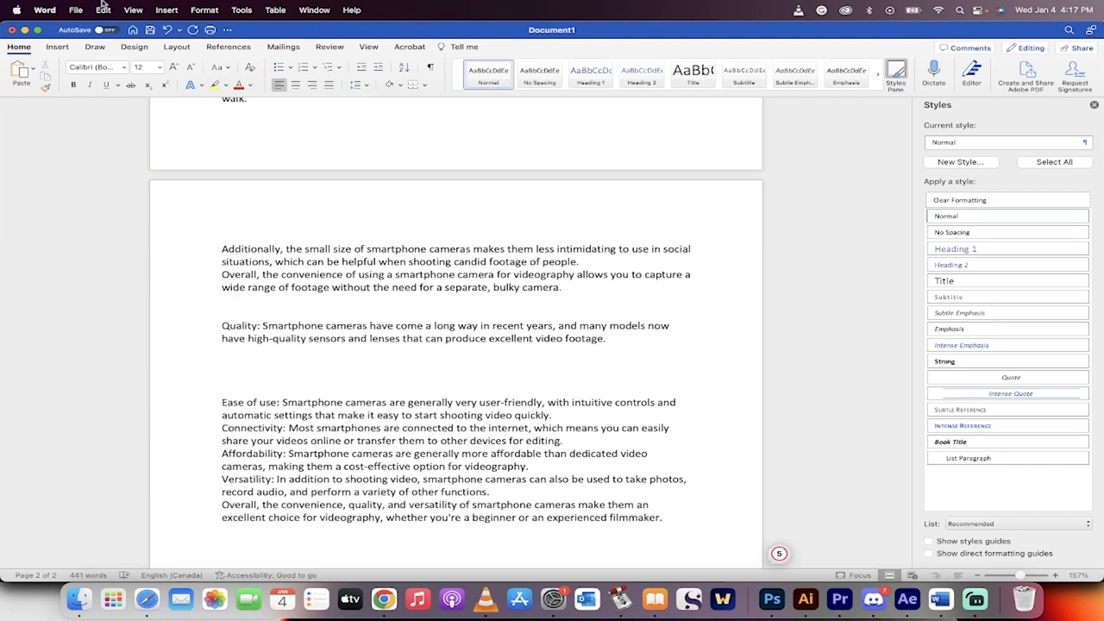
Step: Paste the copied text below Quality as unformatted text via Paste Special
left_click(103, 9)
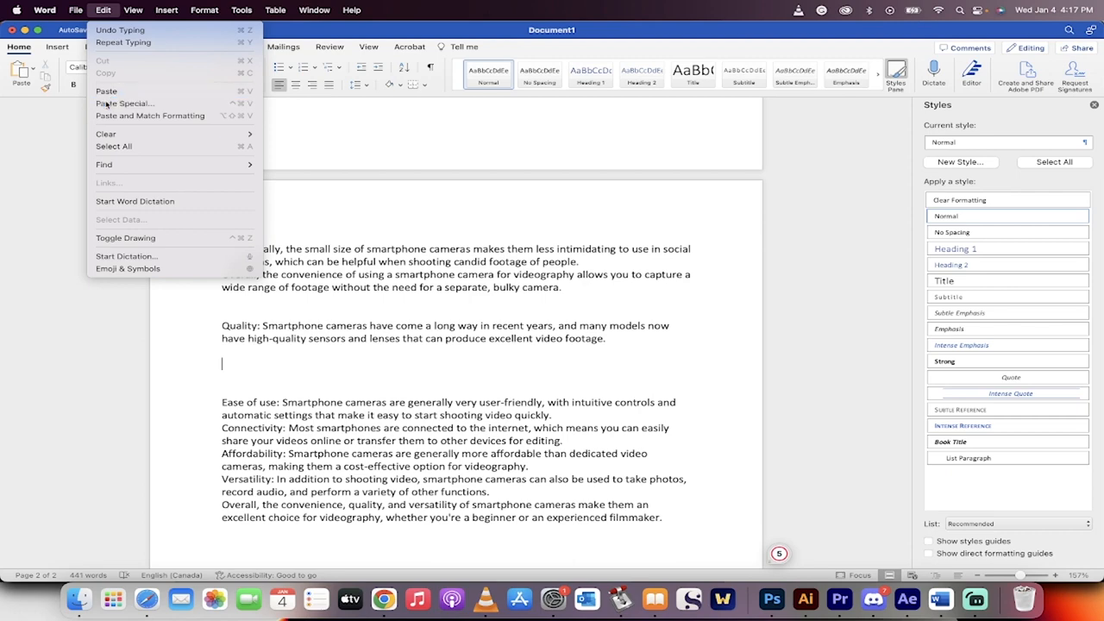
left_click(124, 103)
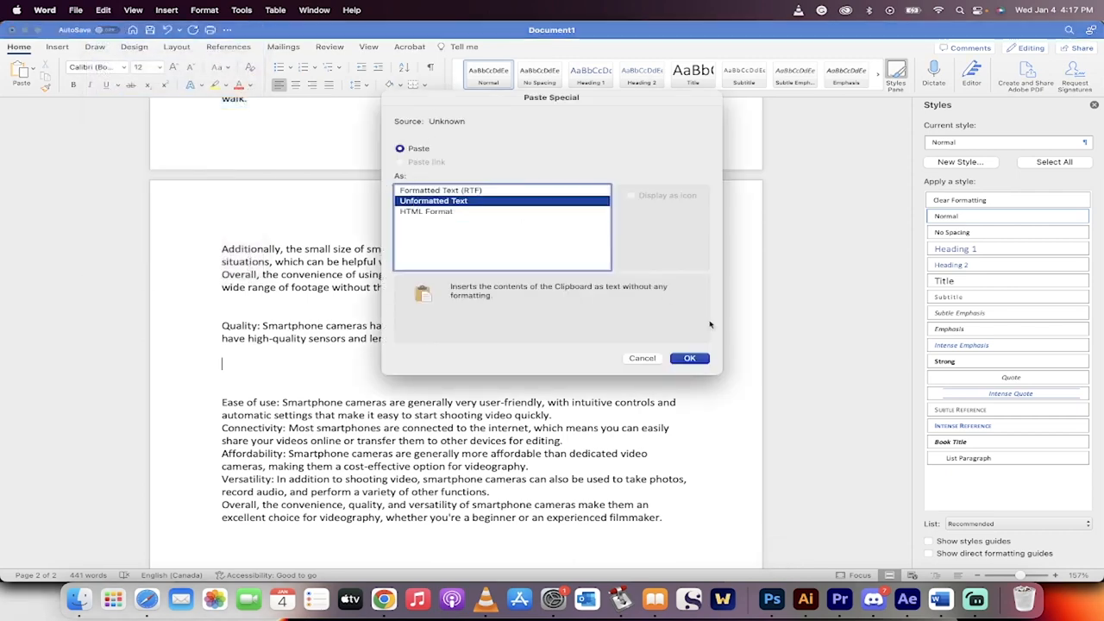
left_click(689, 358)
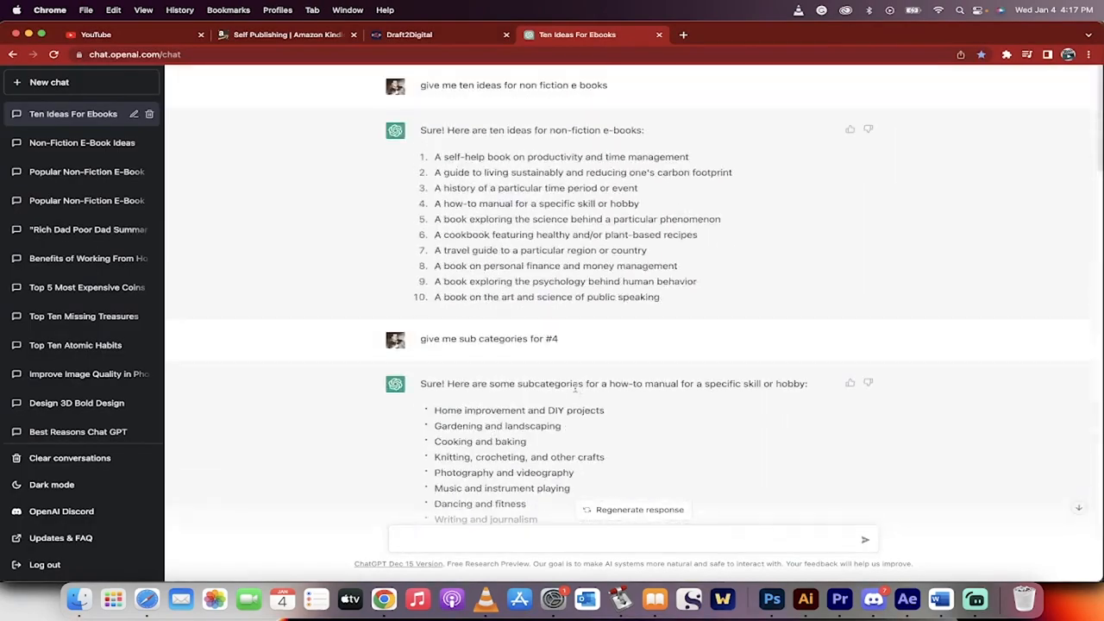
Step: Send 'elaborate on The capabilities and limitations of smartphone cameras' to ChatGPT
scroll("down", 3)
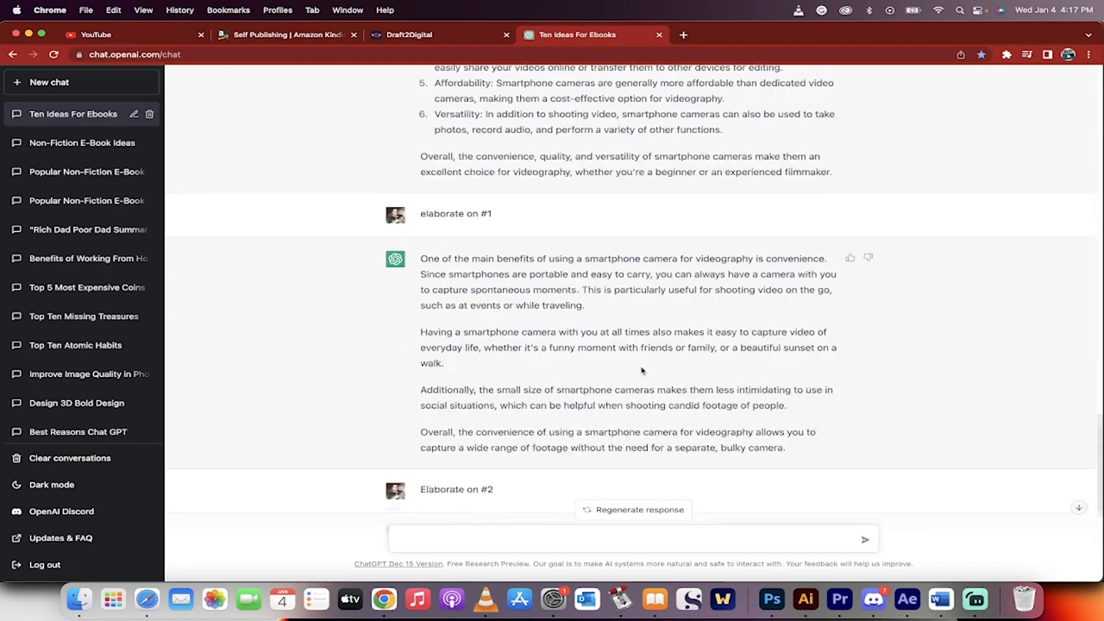
type("elaborate on The capabilities and limitations of smartphone cameras")
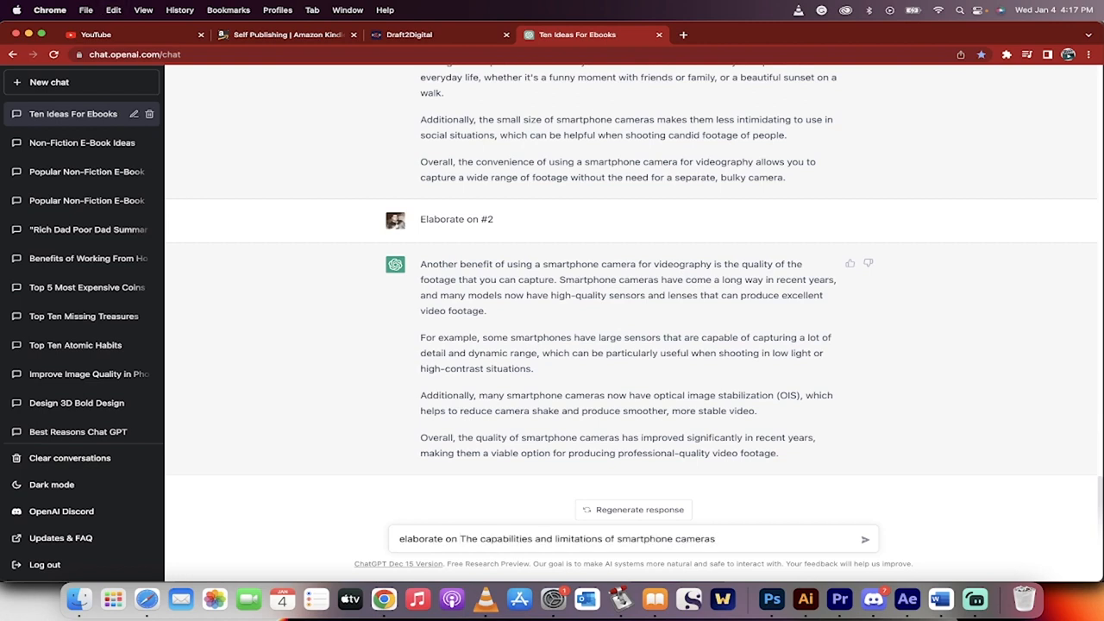
left_click(865, 539)
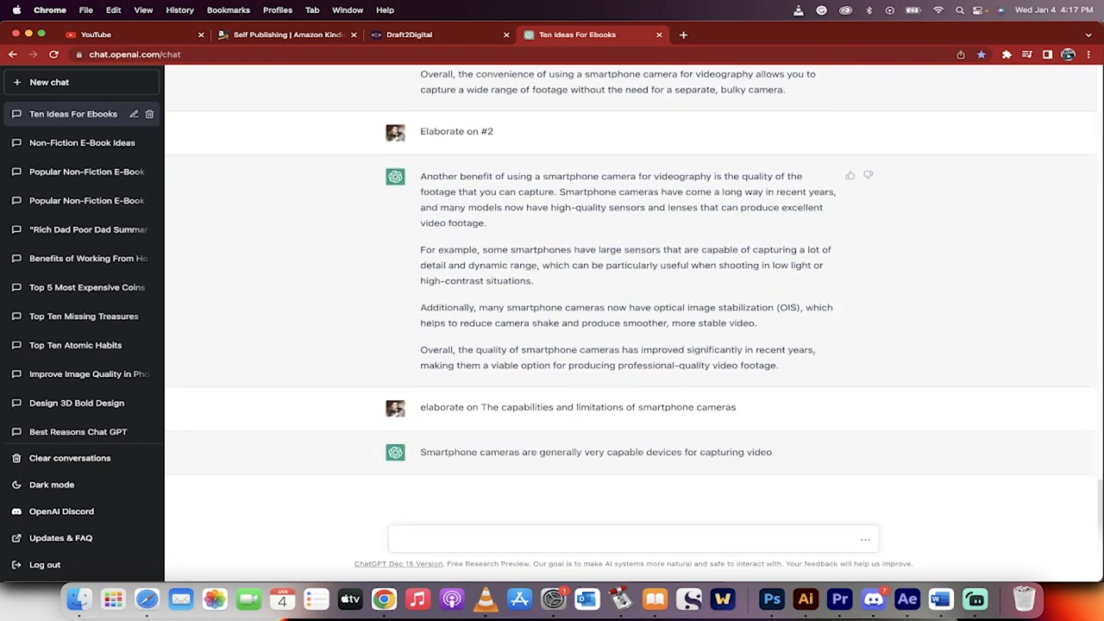